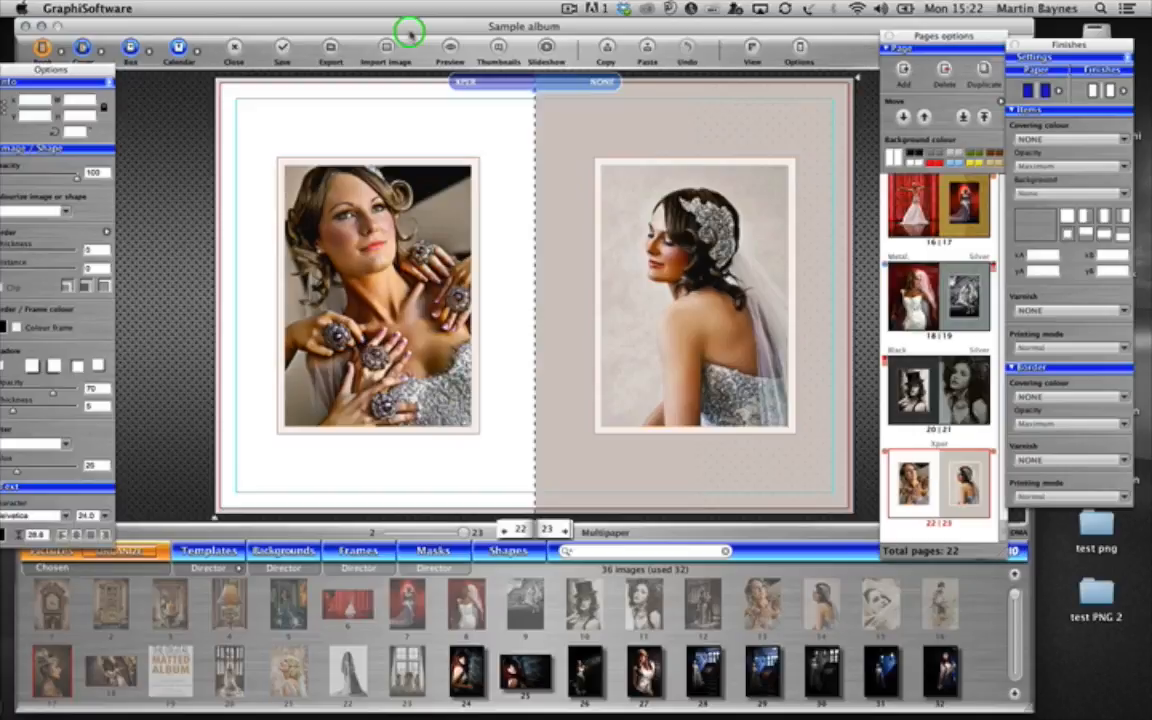
mouse_move(488, 140)
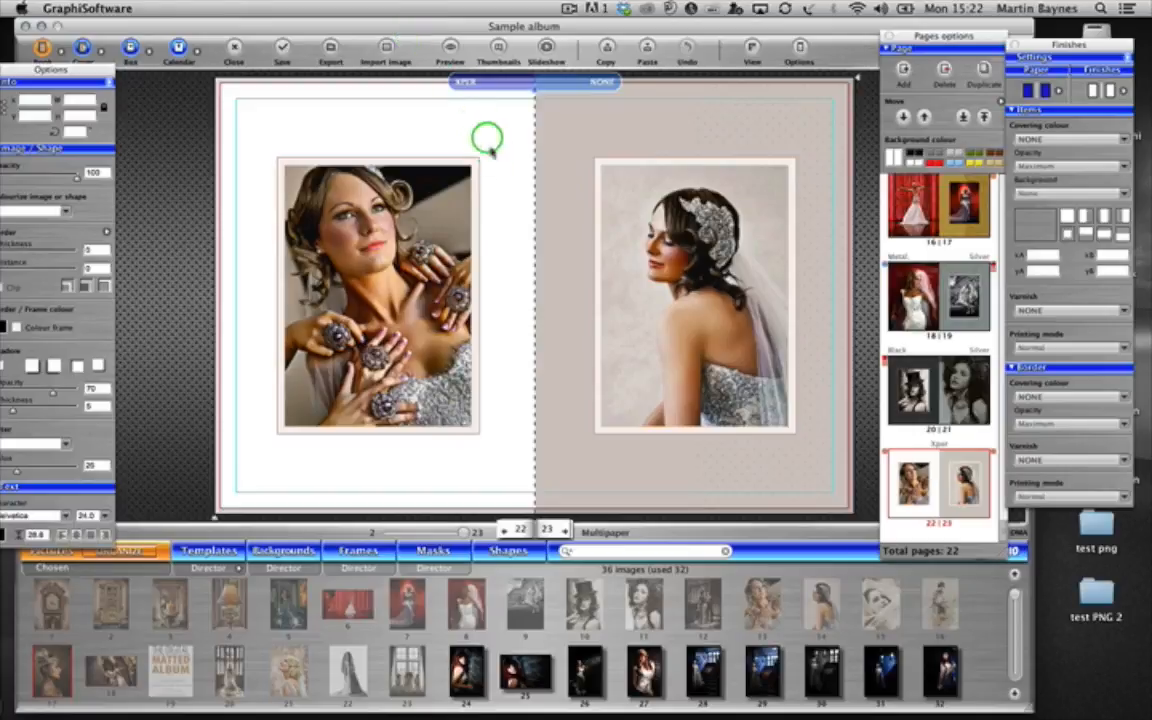
mouse_move(496, 364)
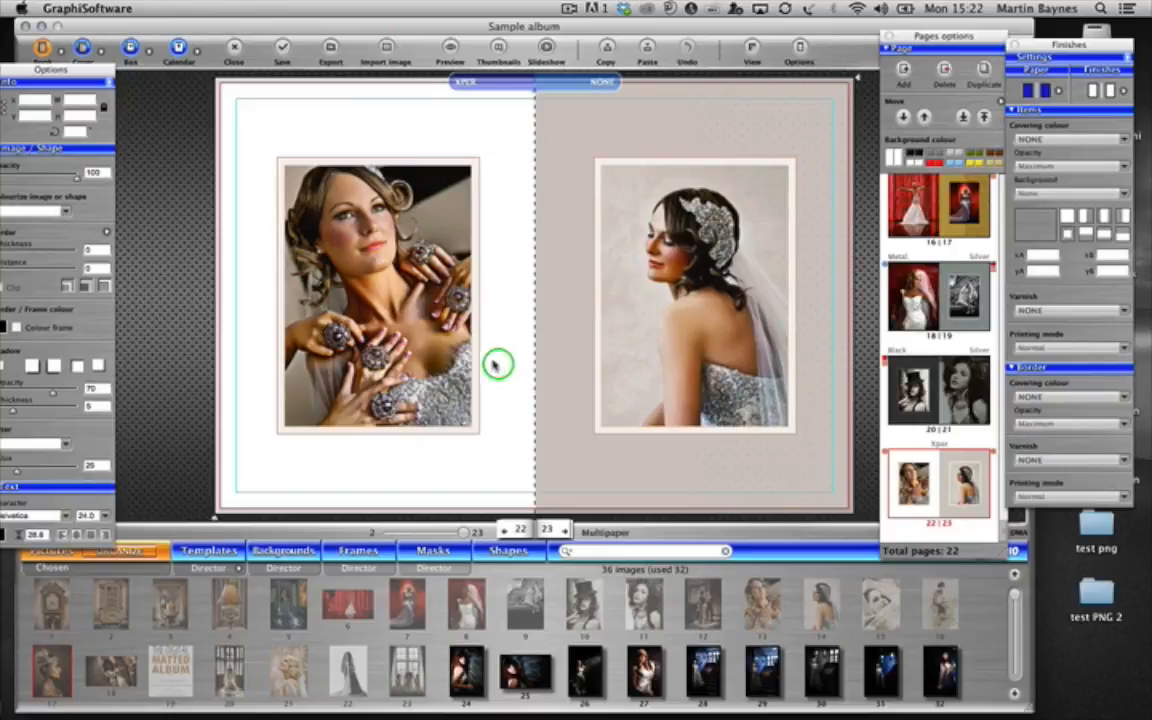
mouse_move(484, 308)
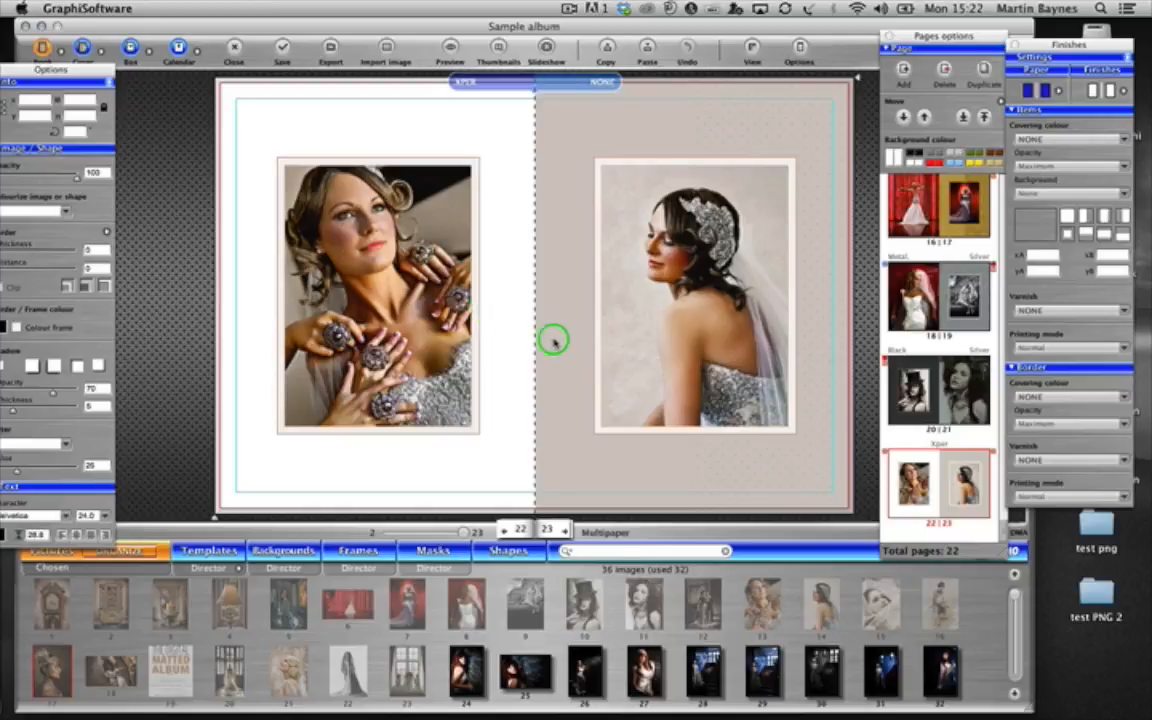
mouse_move(556, 310)
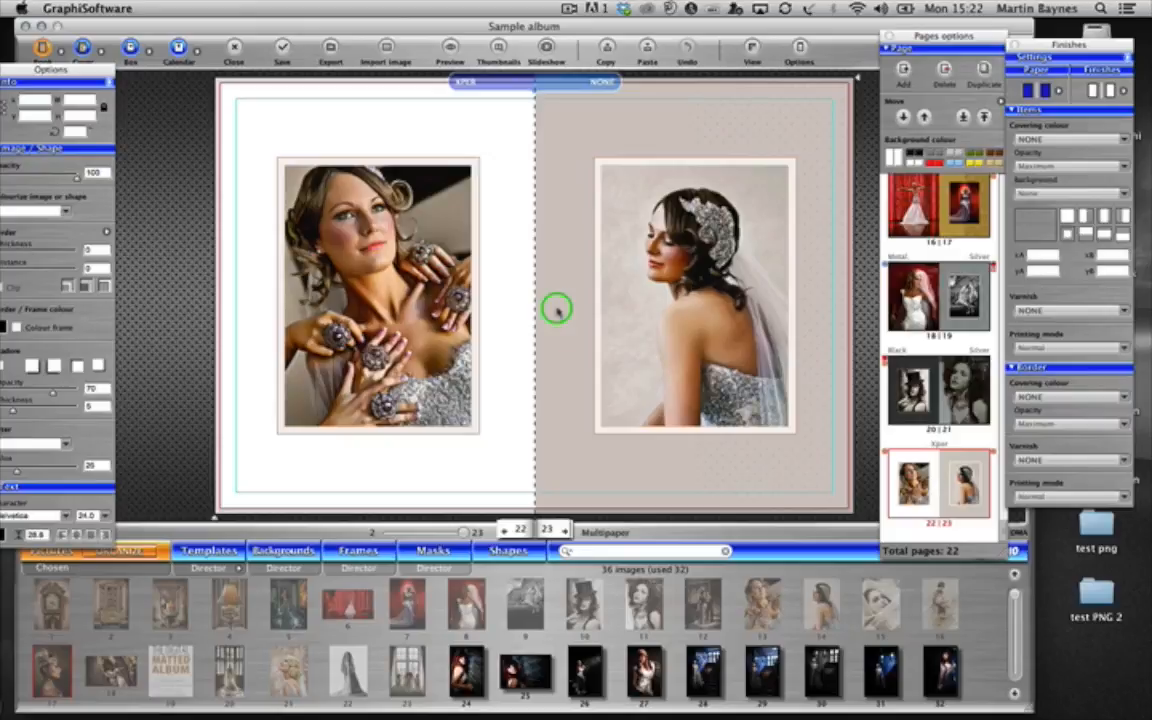
mouse_move(518, 168)
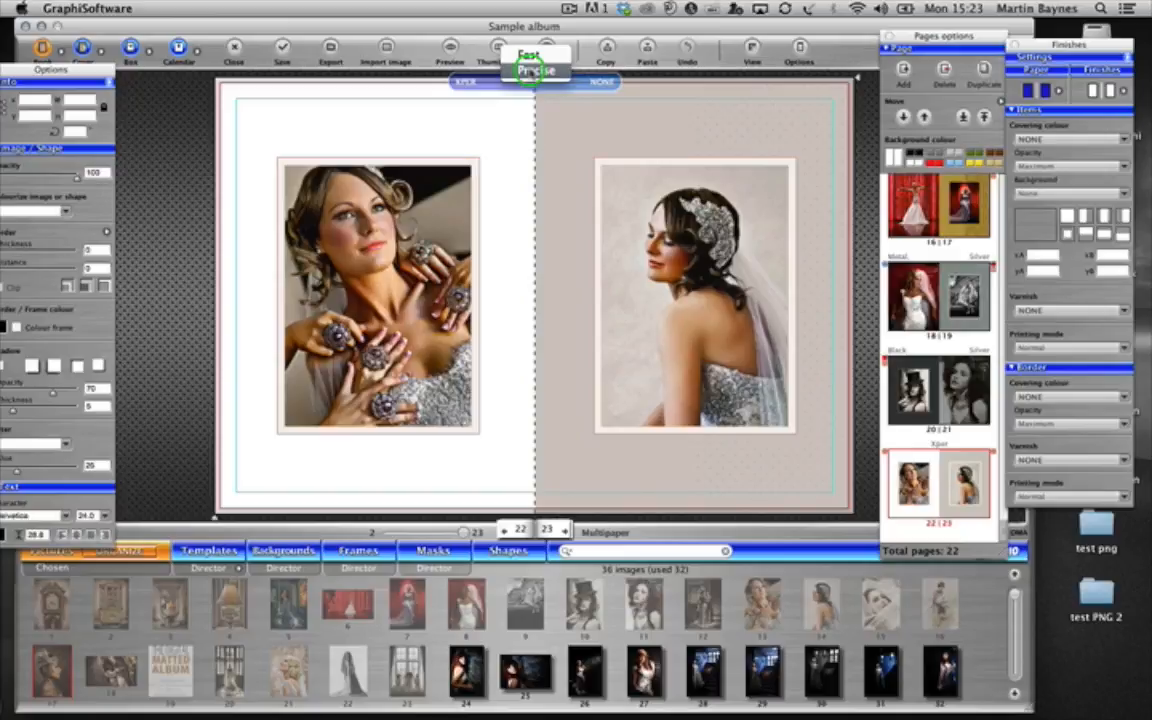
mouse_move(556, 150)
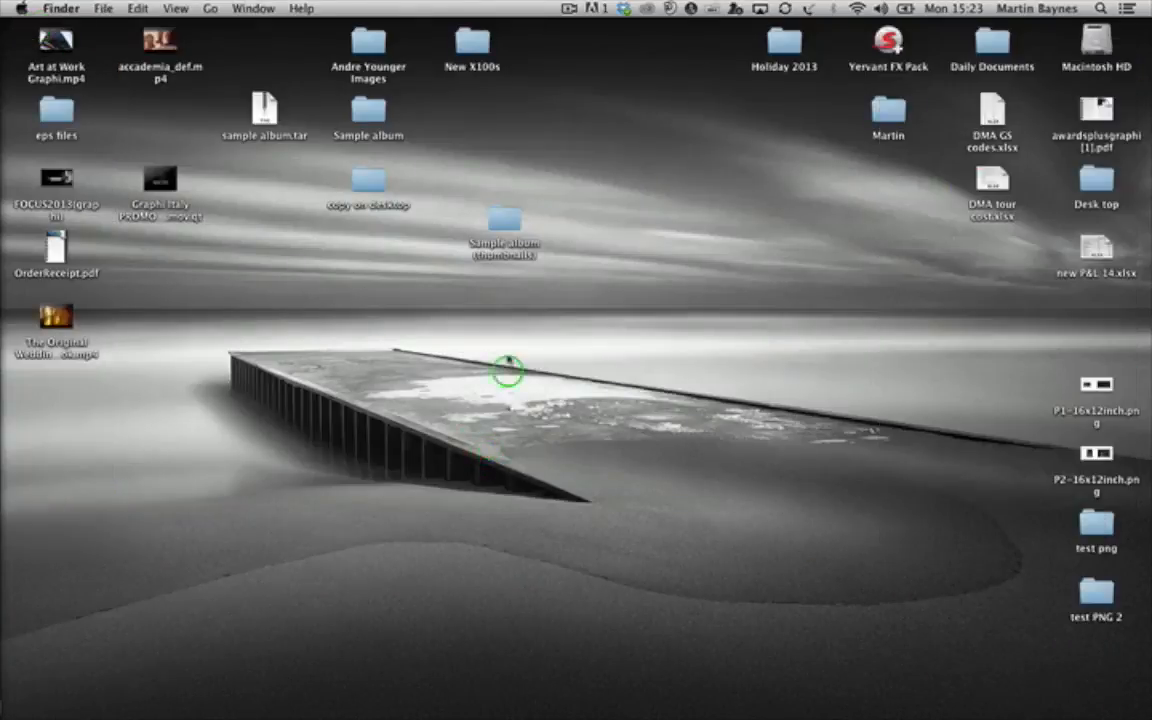
Quick Look the spread JPGs in the Sample album folder, step through several, then close the preview
double_click(504, 220)
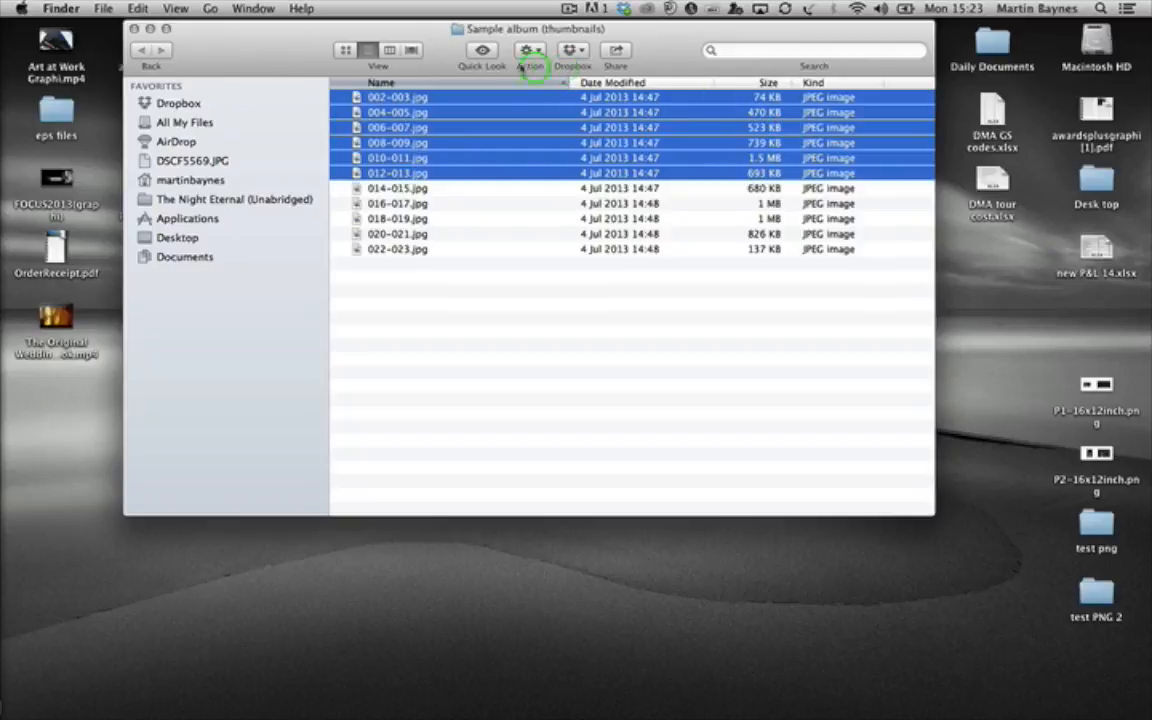
mouse_move(482, 50)
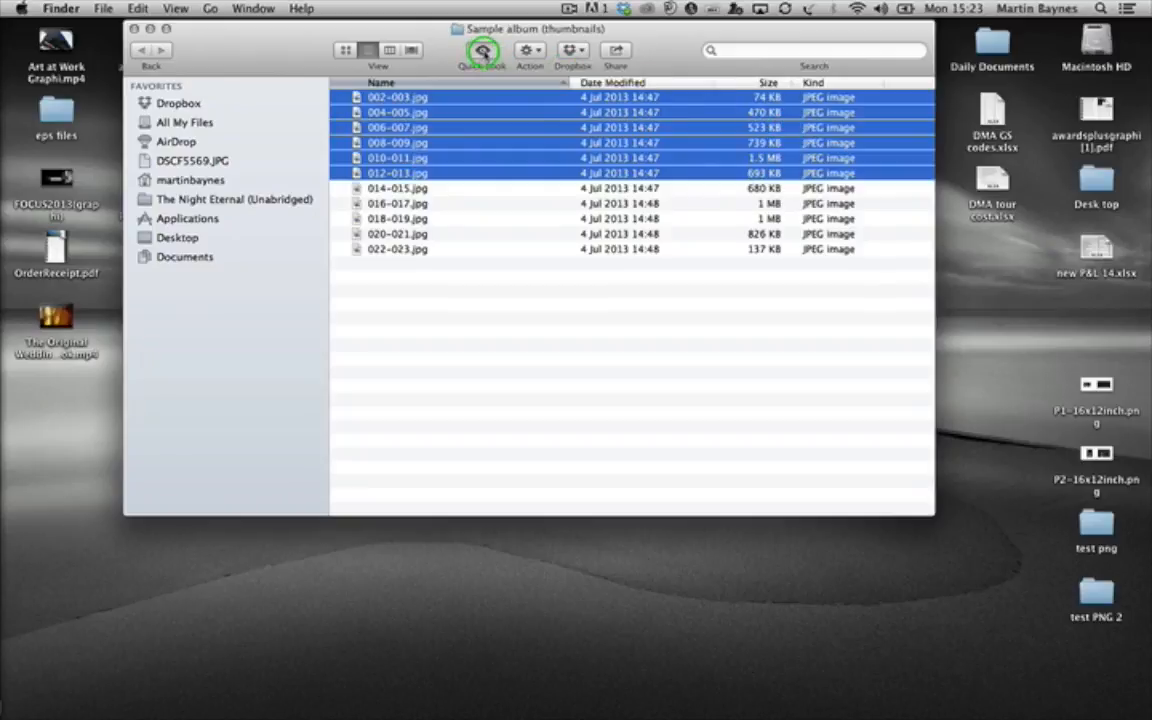
left_click(482, 50)
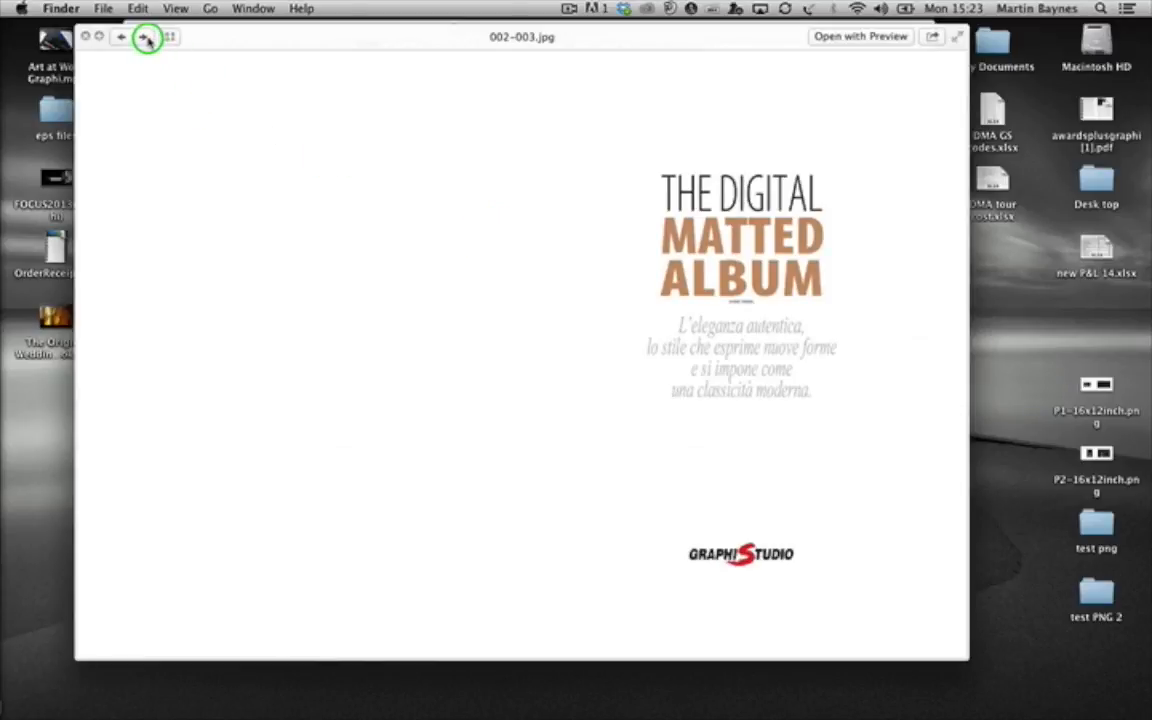
left_click(120, 36)
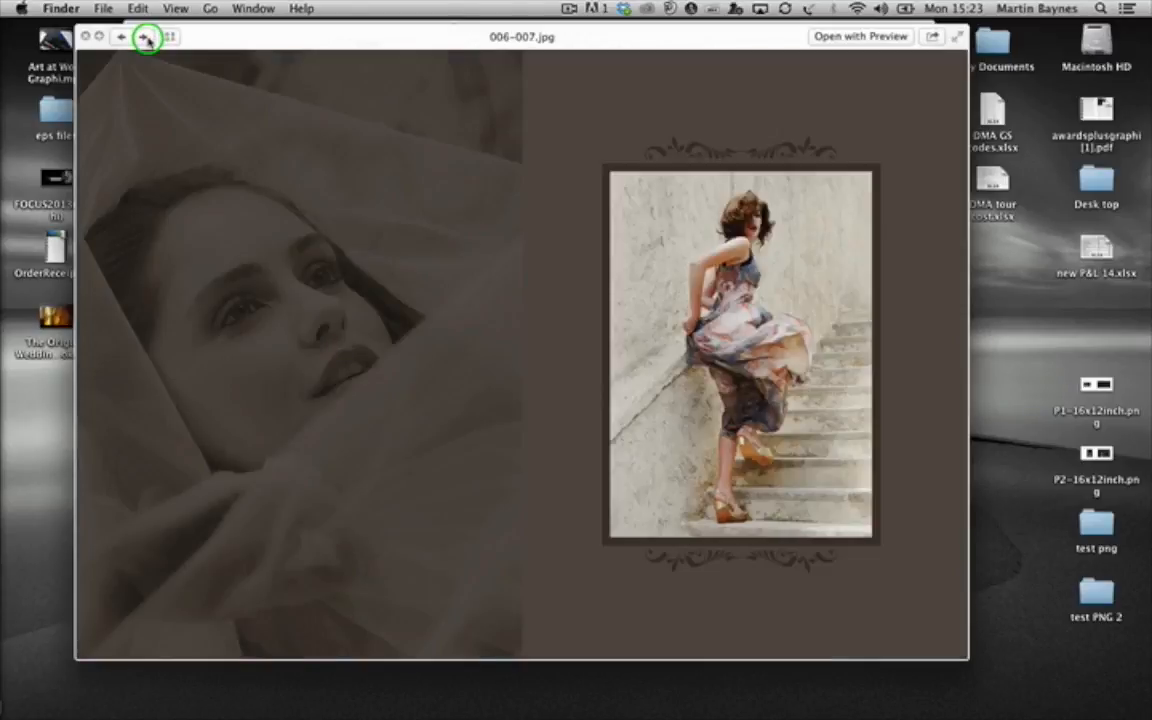
left_click(148, 36)
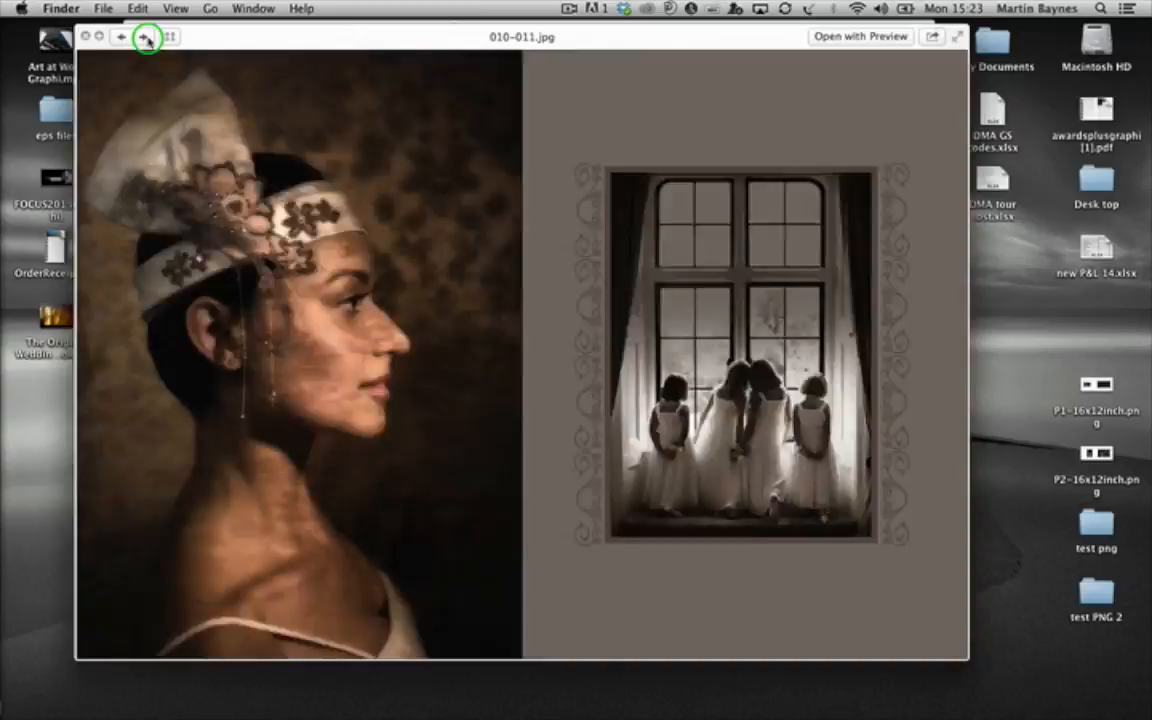
left_click(148, 36)
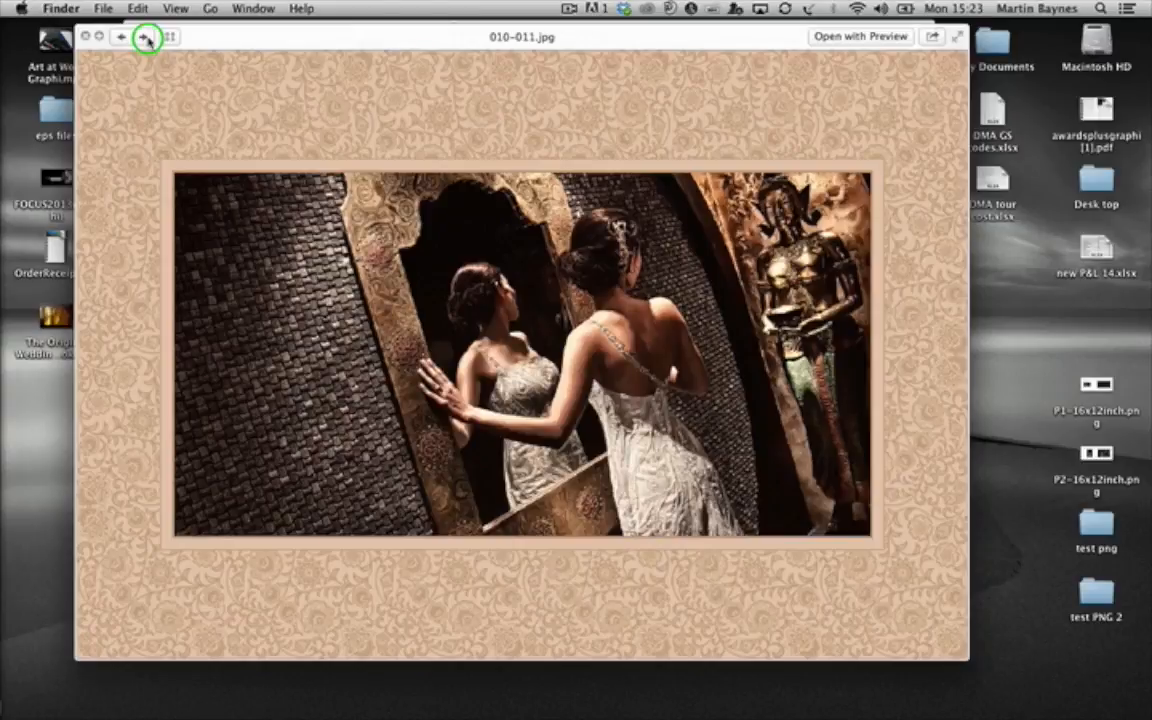
left_click(144, 36)
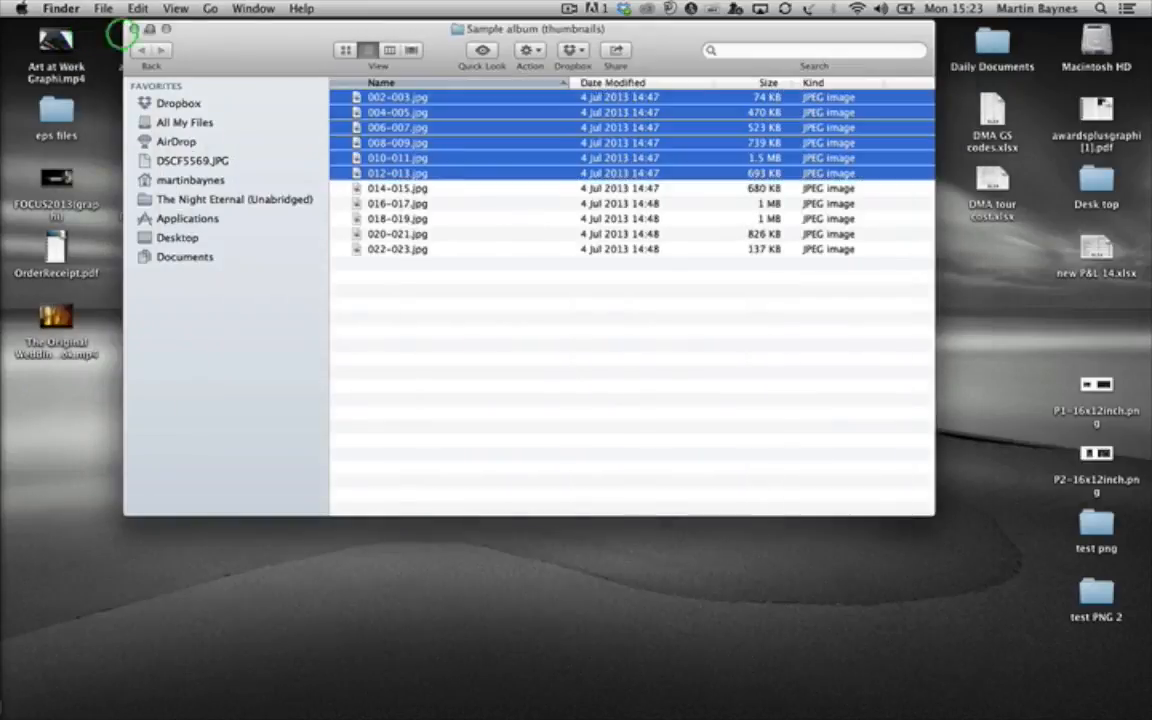
left_click(552, 408)
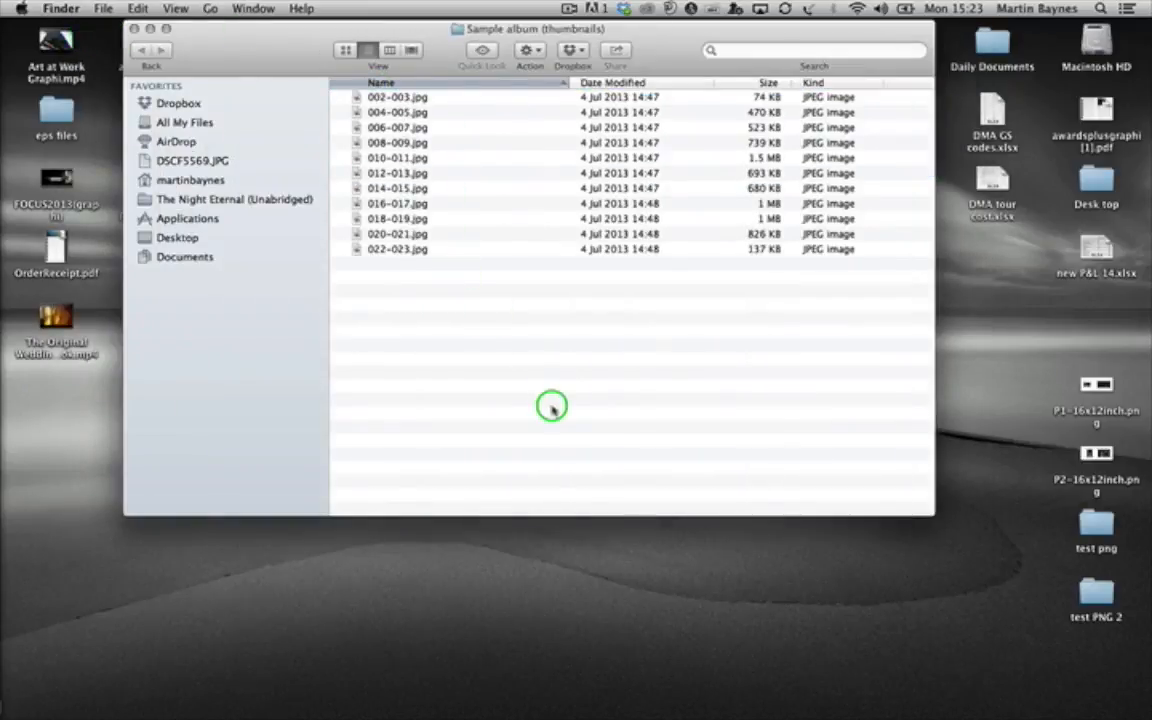
Switch to Photoshop and start File > Automate > PDF Presentation
left_click(484, 678)
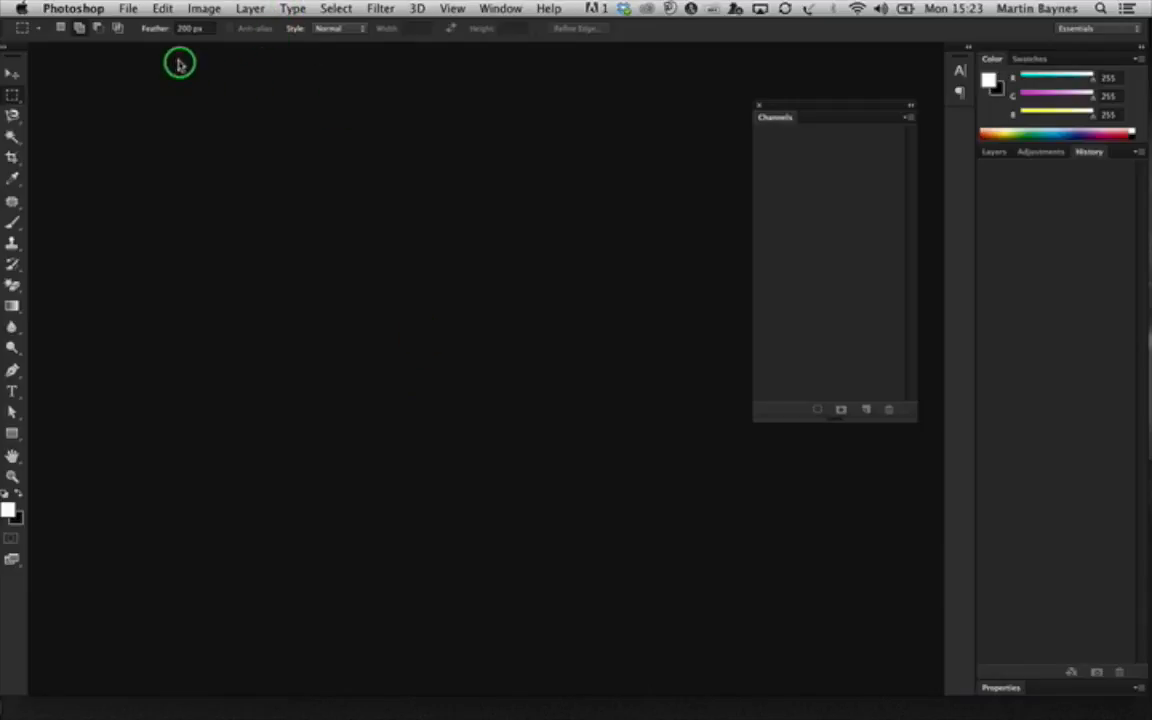
left_click(128, 8)
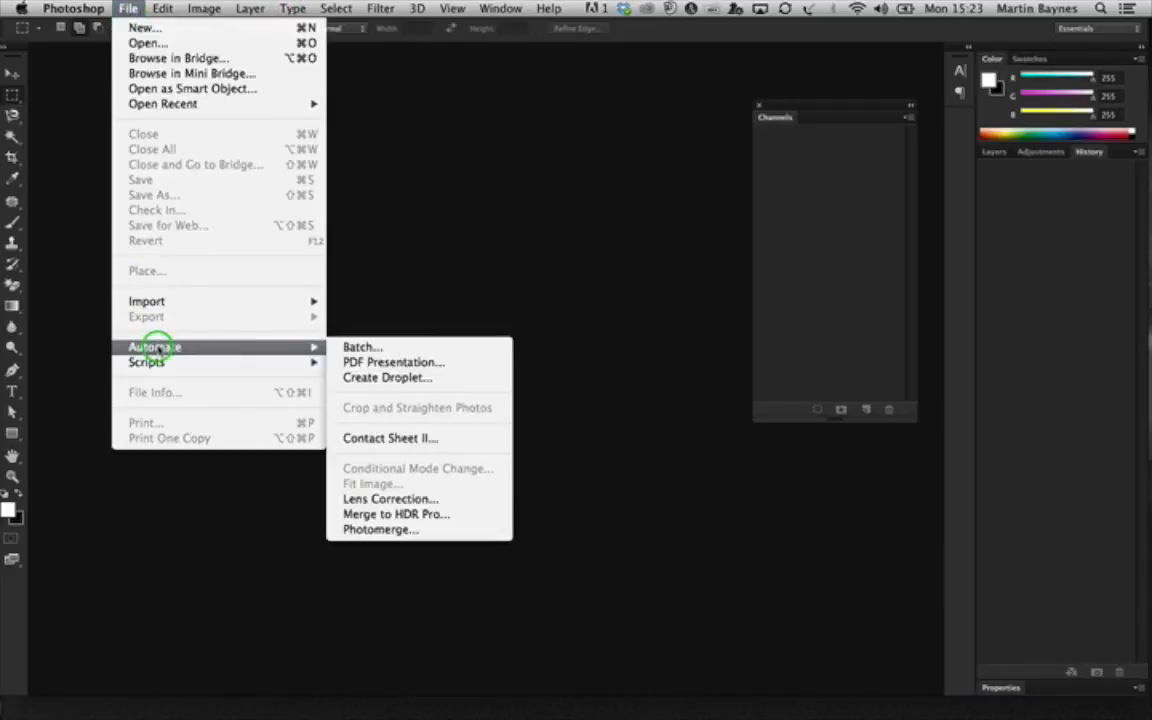
mouse_move(392, 362)
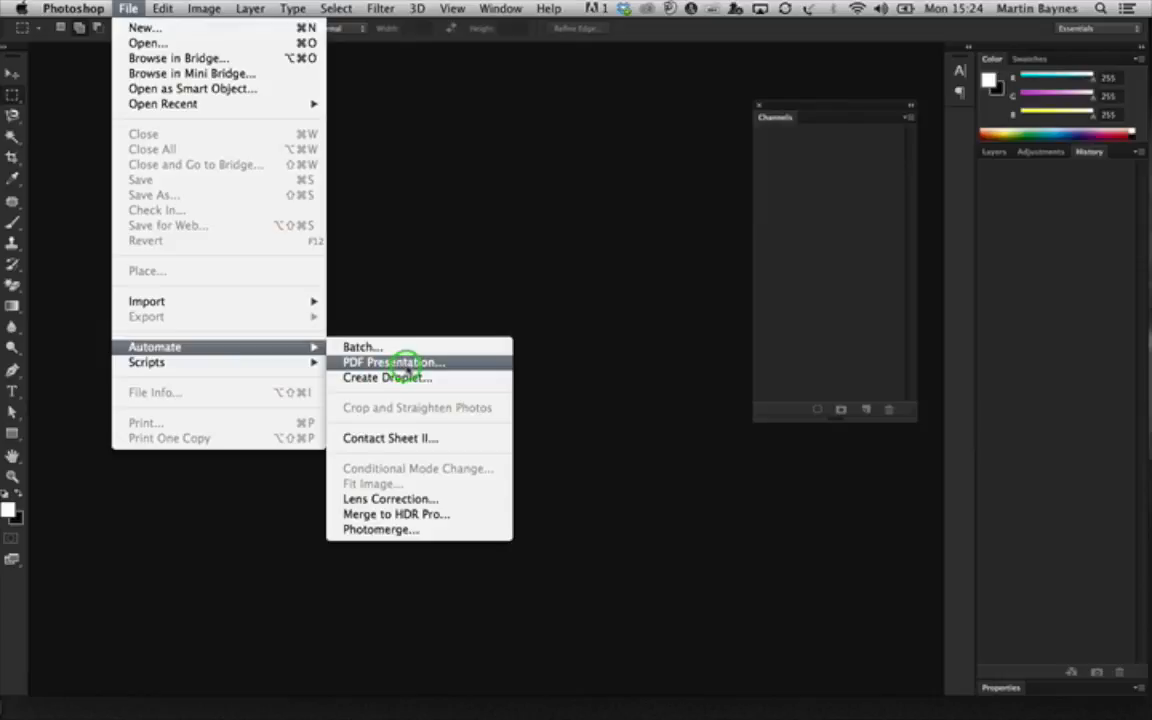
left_click(392, 362)
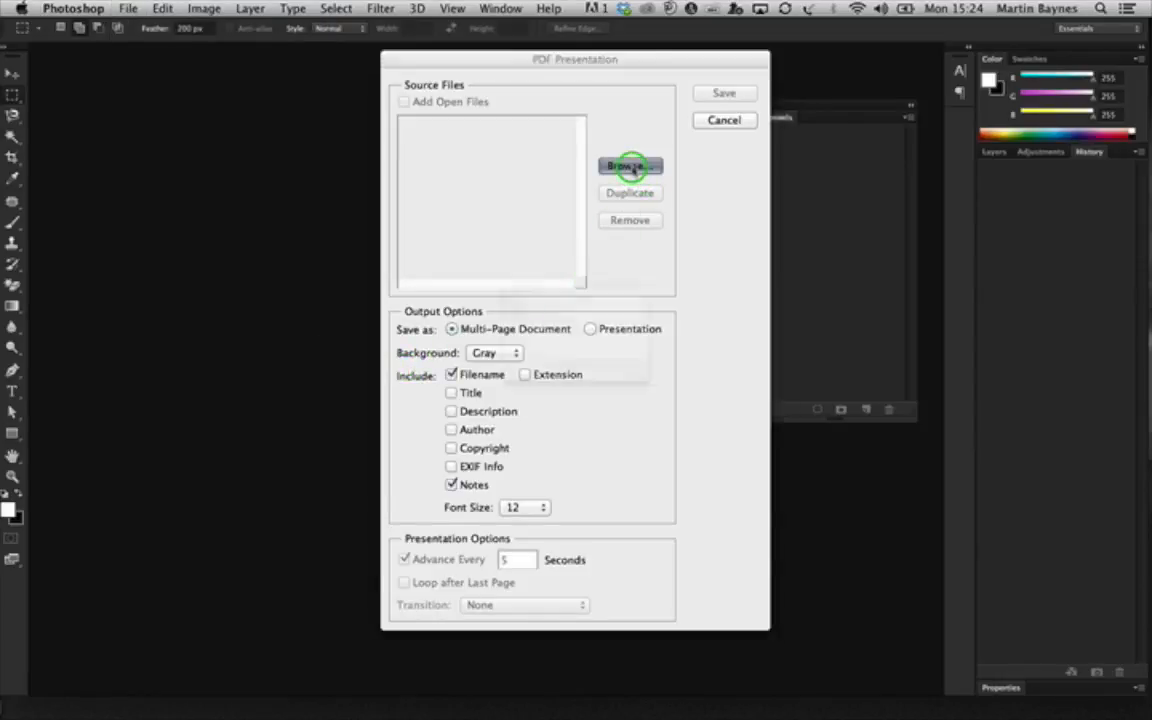
Add the dozen spread images from the sample album folder as PDF sources
left_click(628, 164)
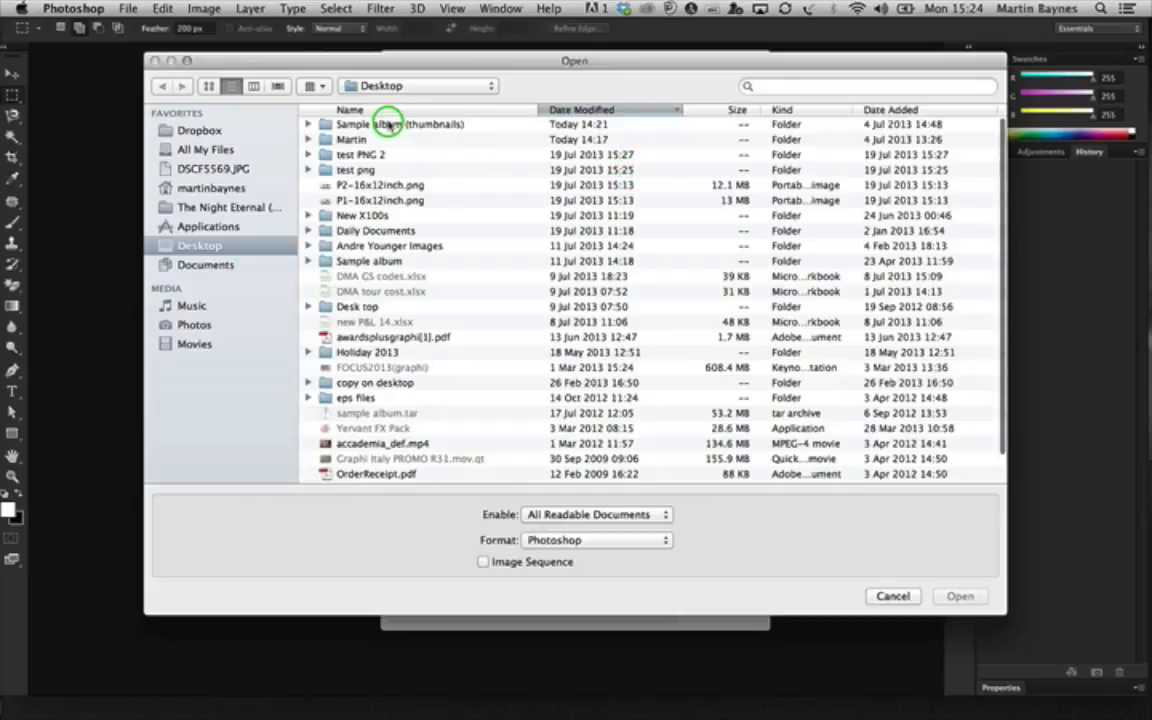
double_click(400, 124)
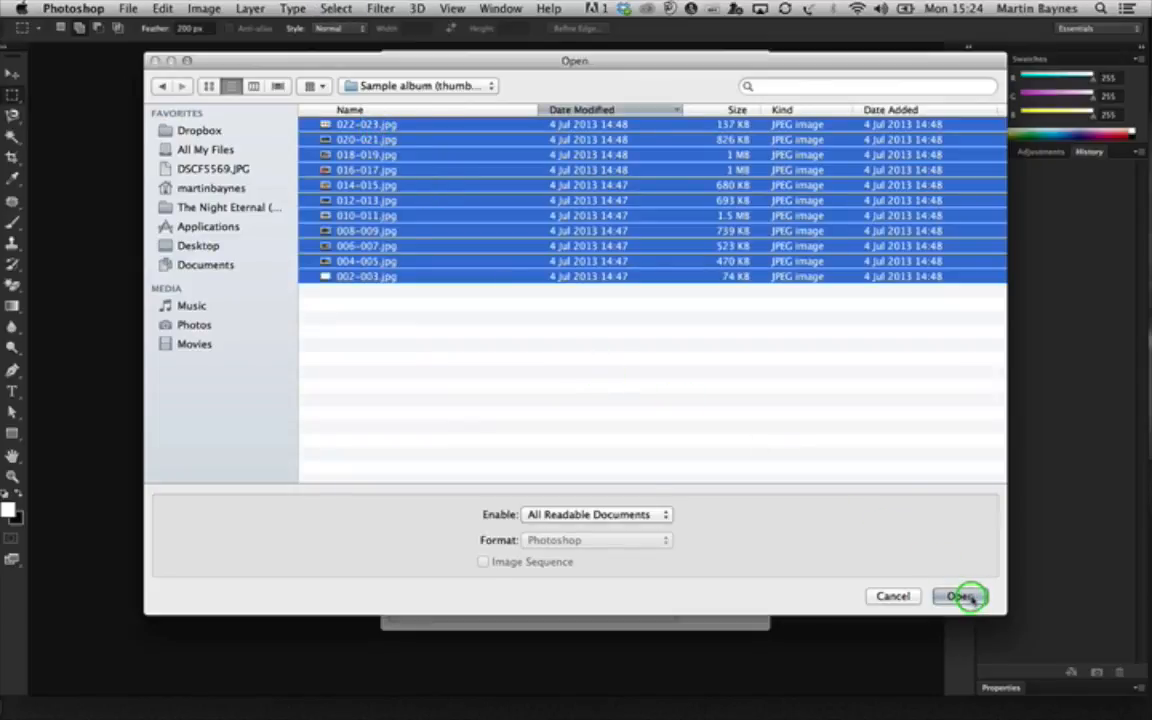
left_click(960, 596)
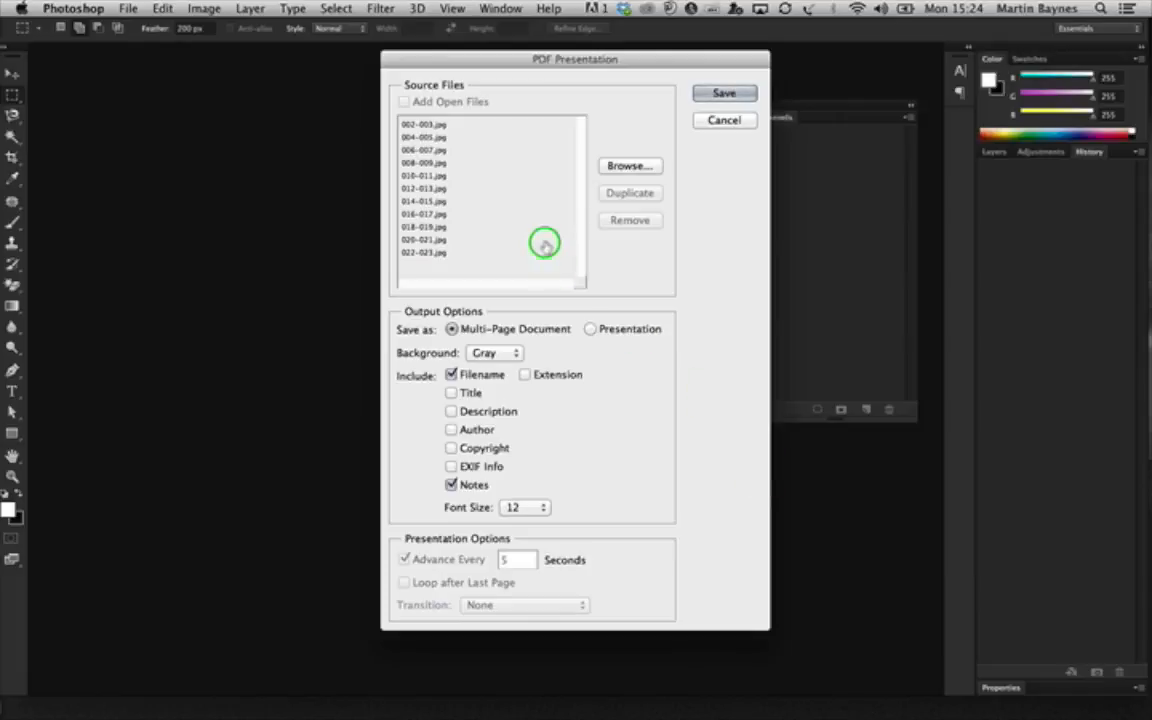
mouse_move(672, 344)
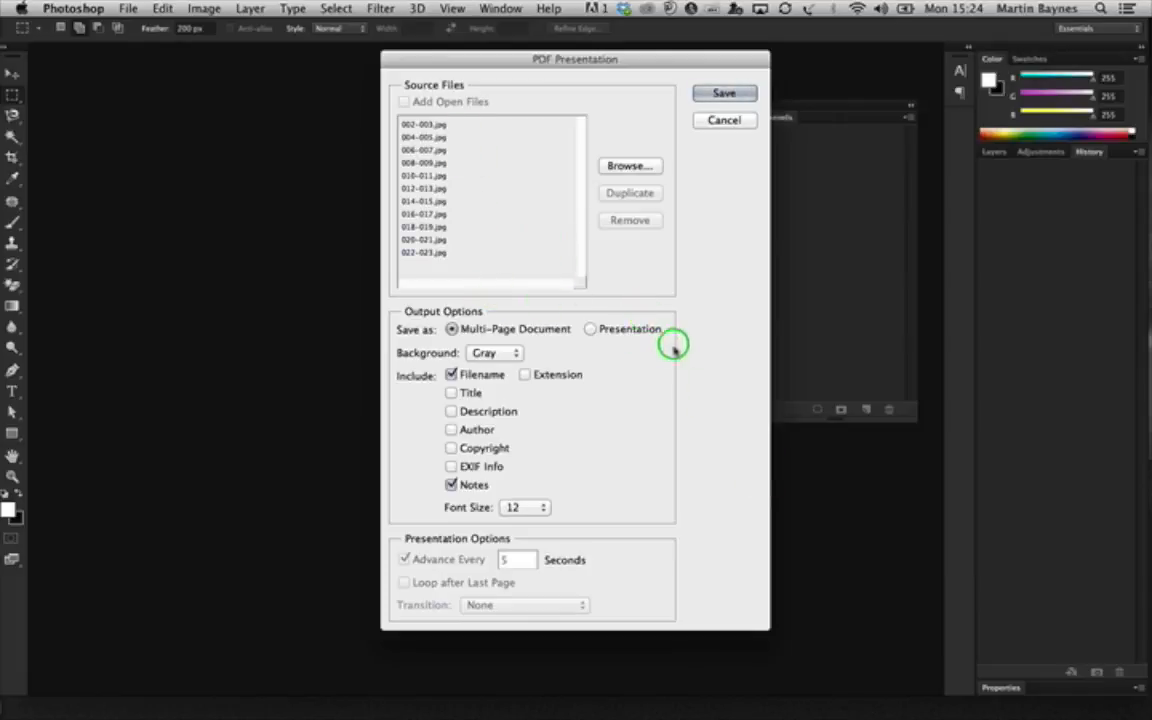
mouse_move(524, 316)
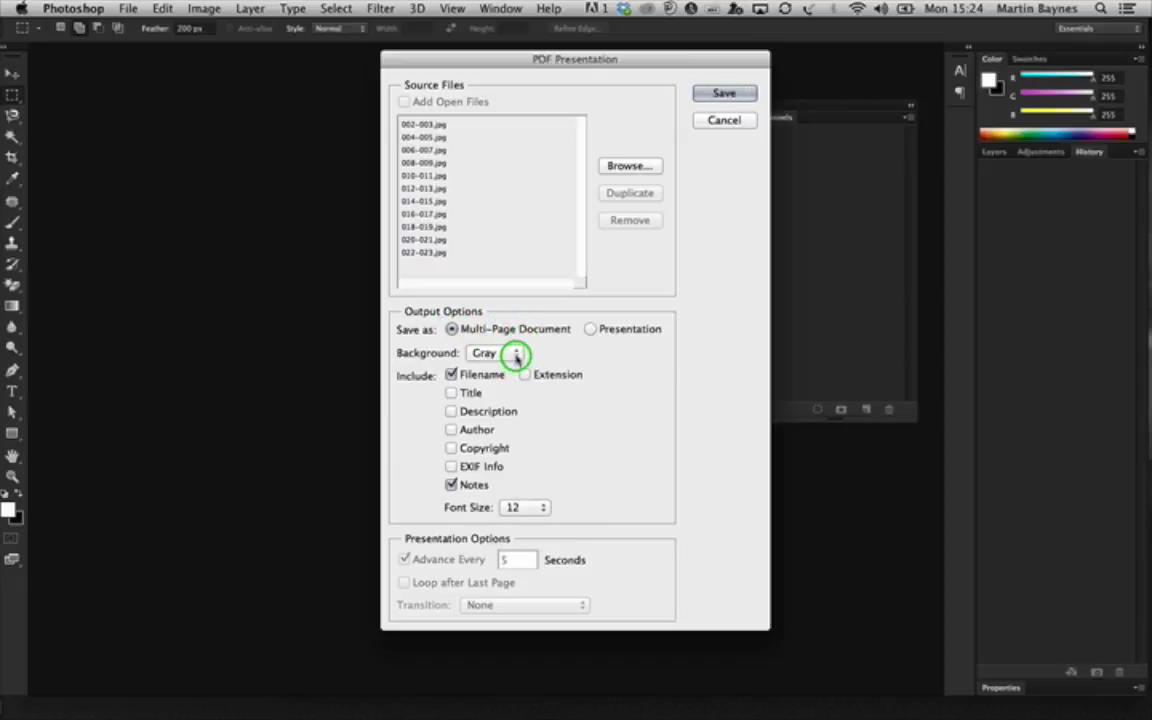
Keep the page background Gray and enable Include Filename for each page
left_click(490, 352)
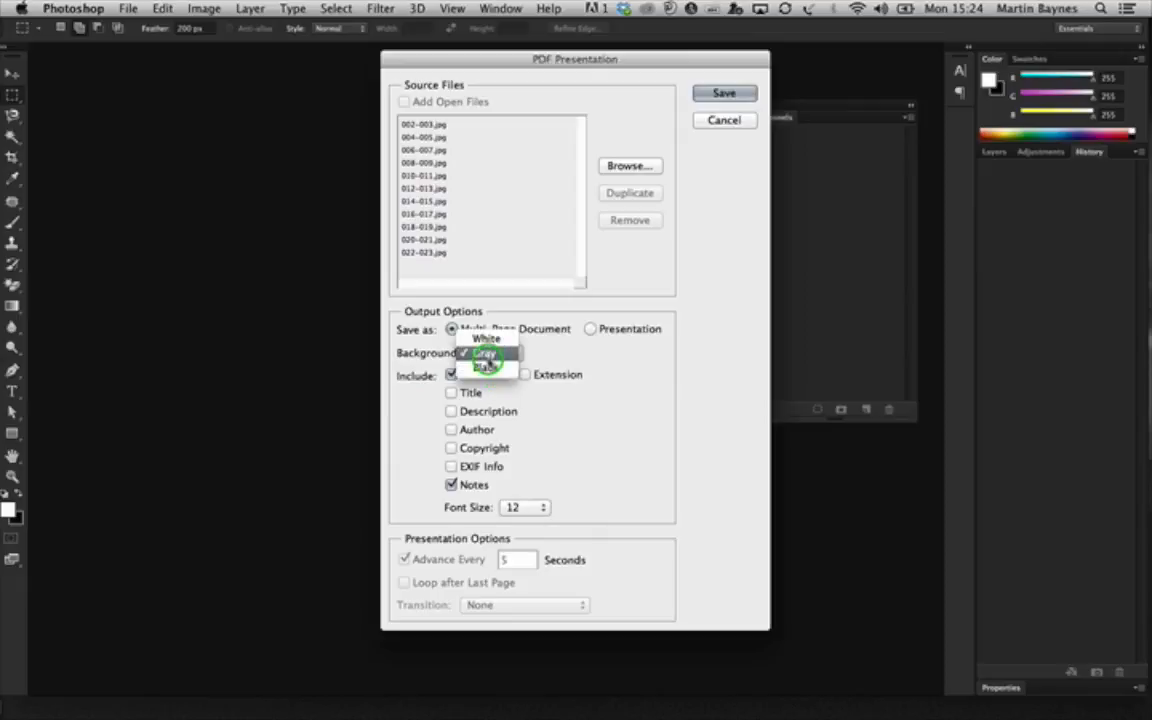
left_click(484, 352)
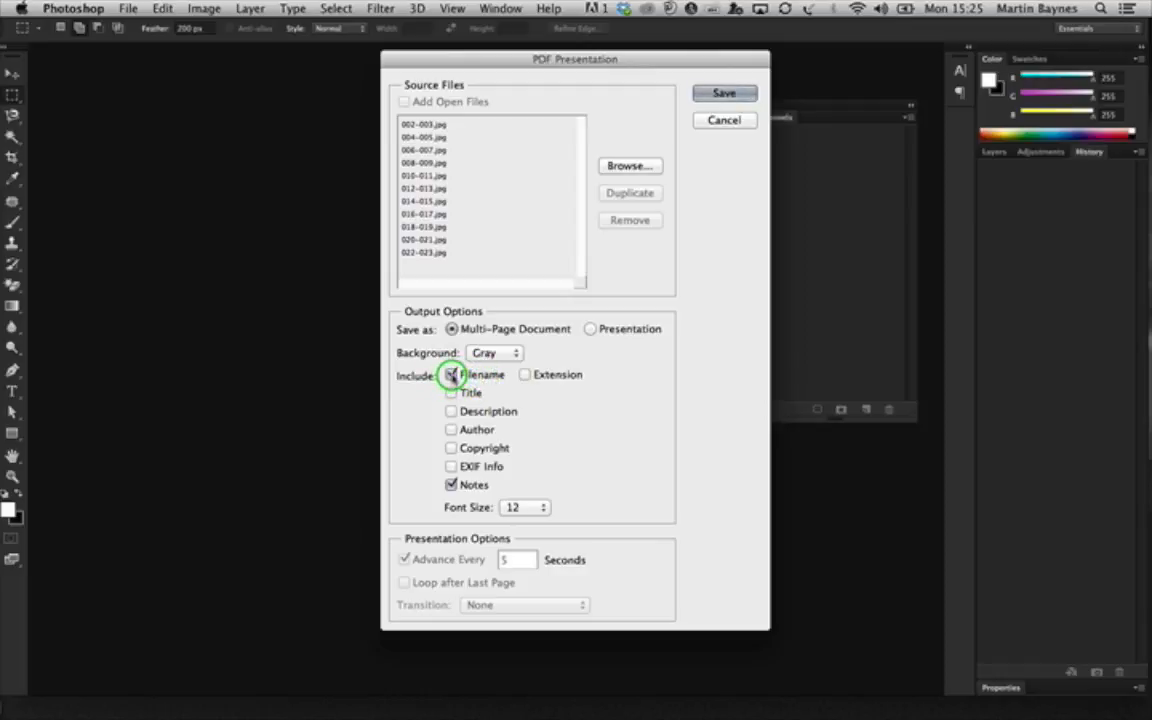
left_click(452, 374)
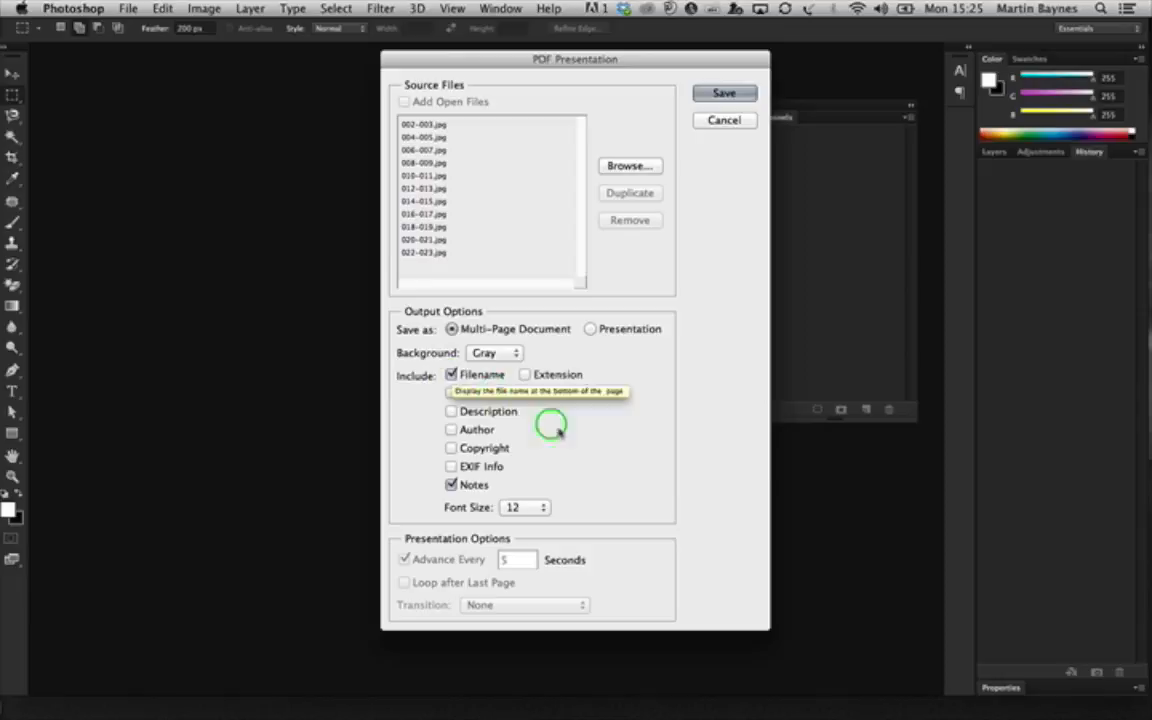
mouse_move(620, 444)
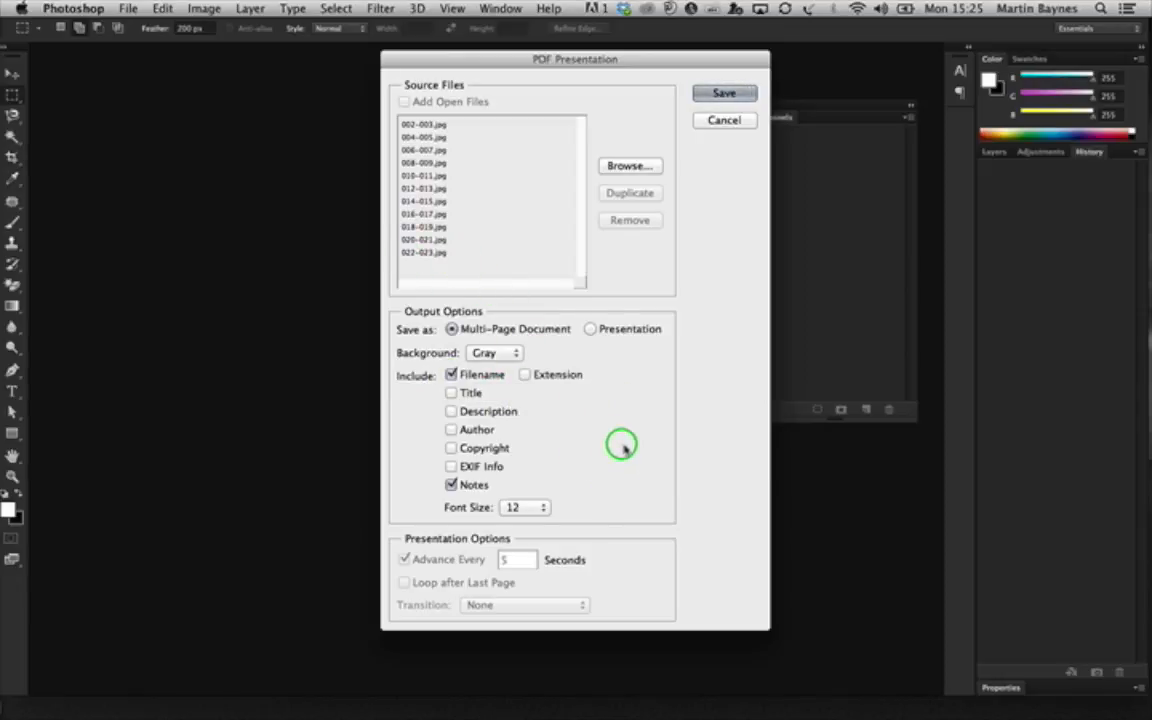
left_click(724, 92)
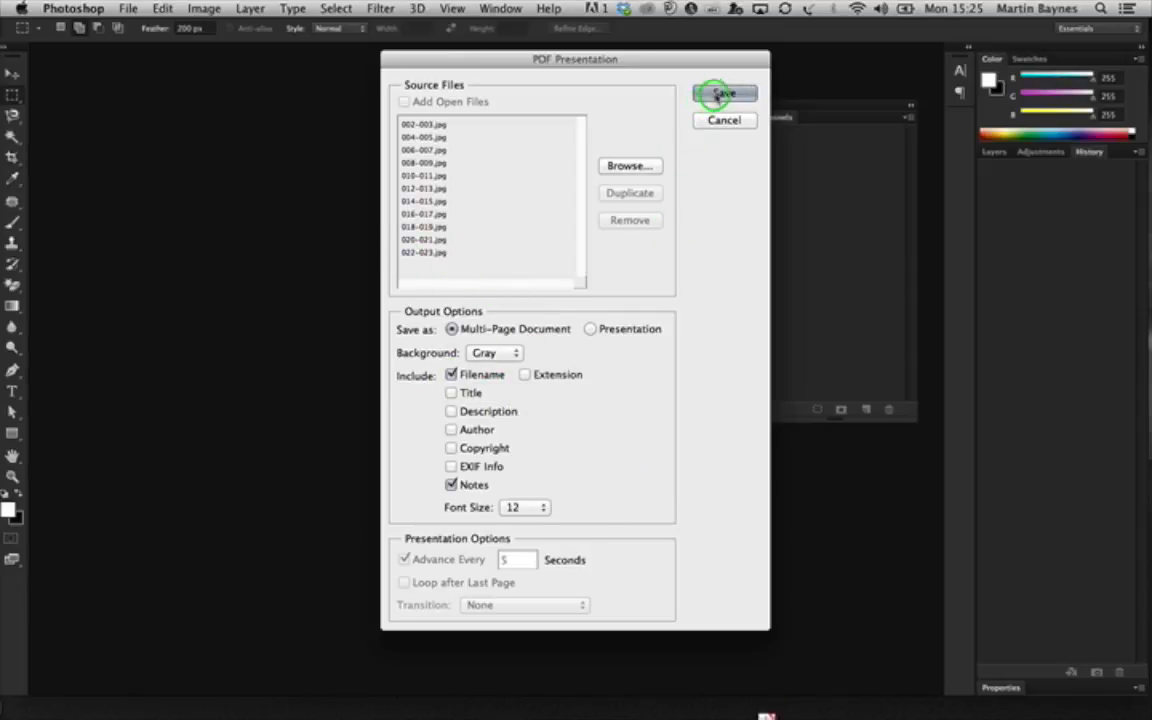
Name the output PDF DMA and save it to the Desktop
left_click(724, 94)
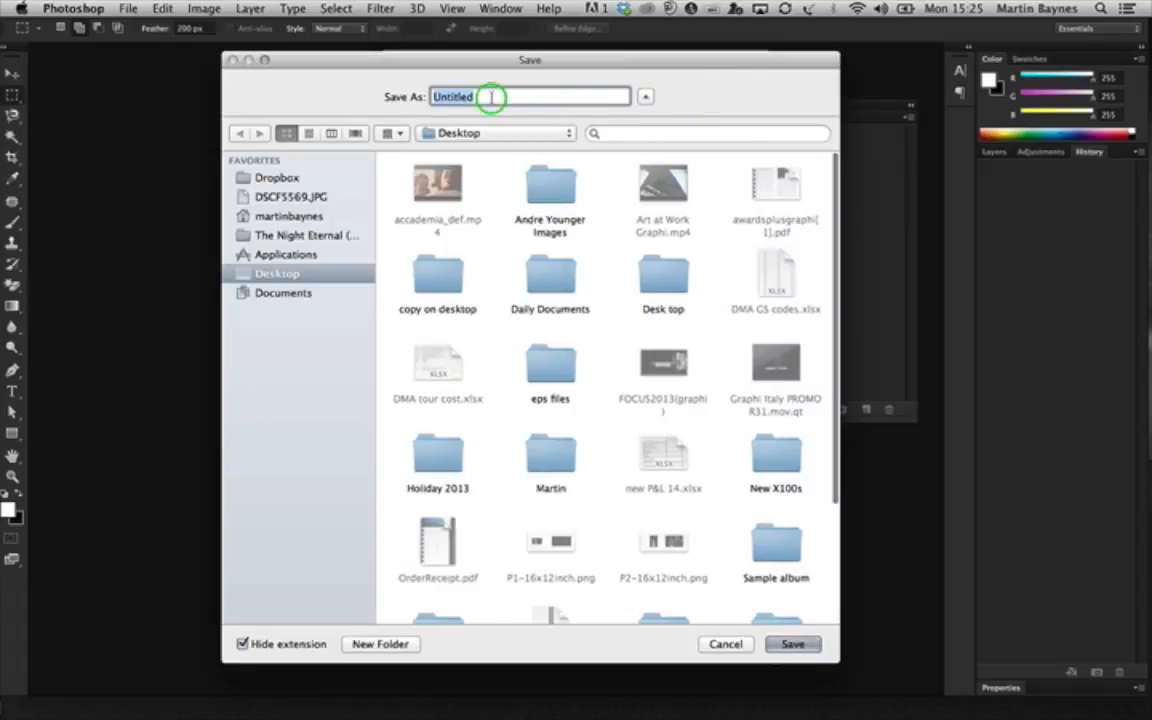
type("P")
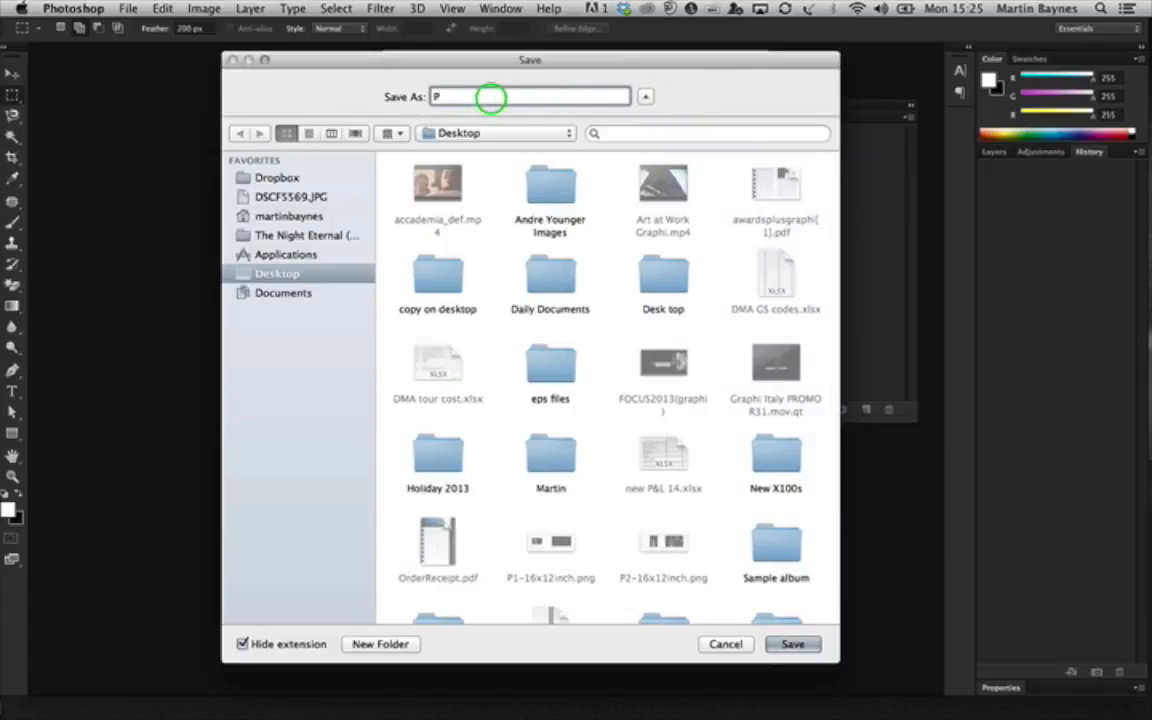
type("DF D")
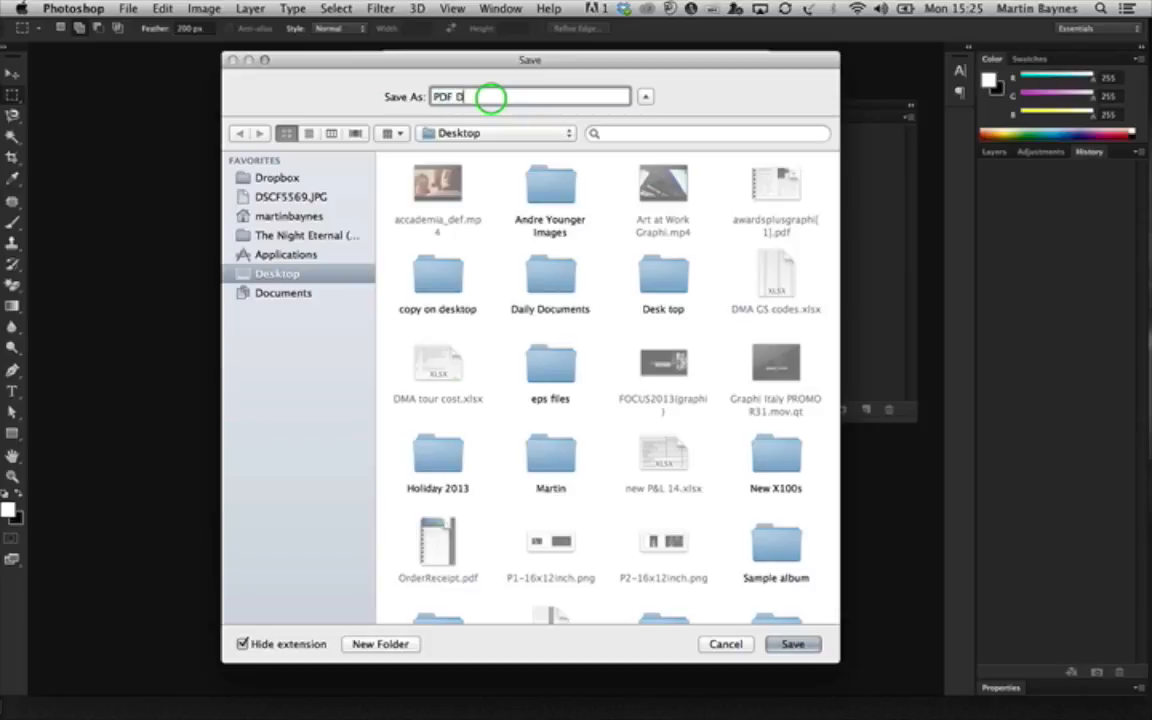
type("MA")
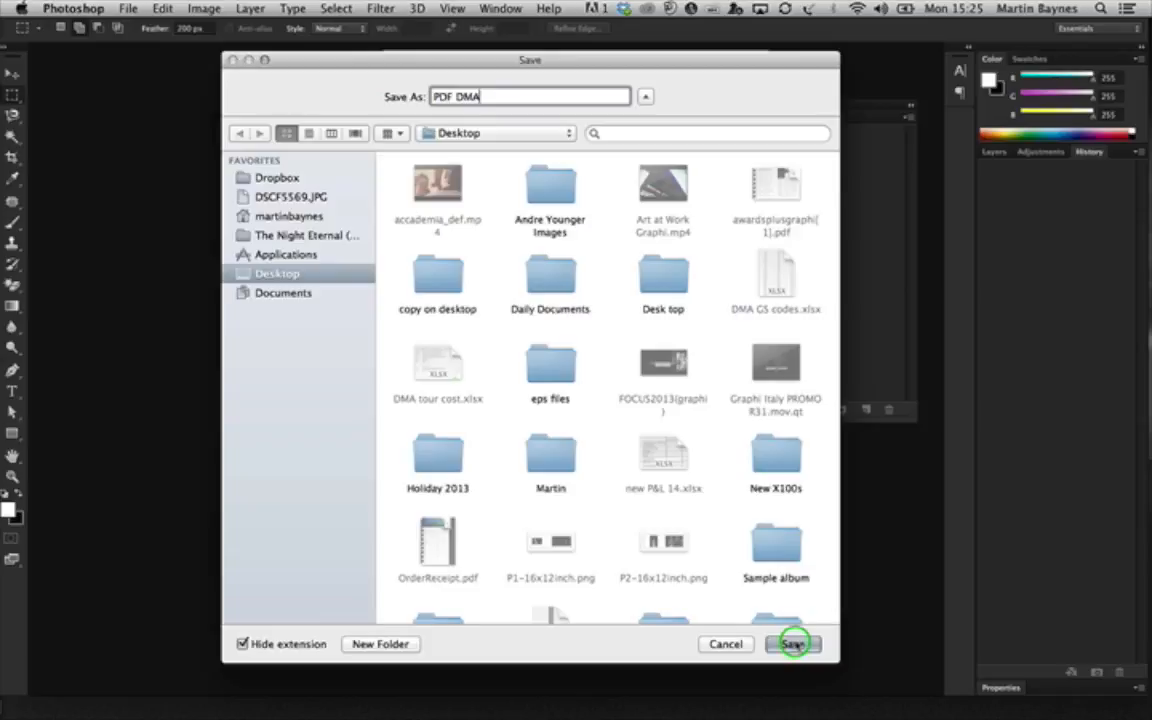
left_click(792, 644)
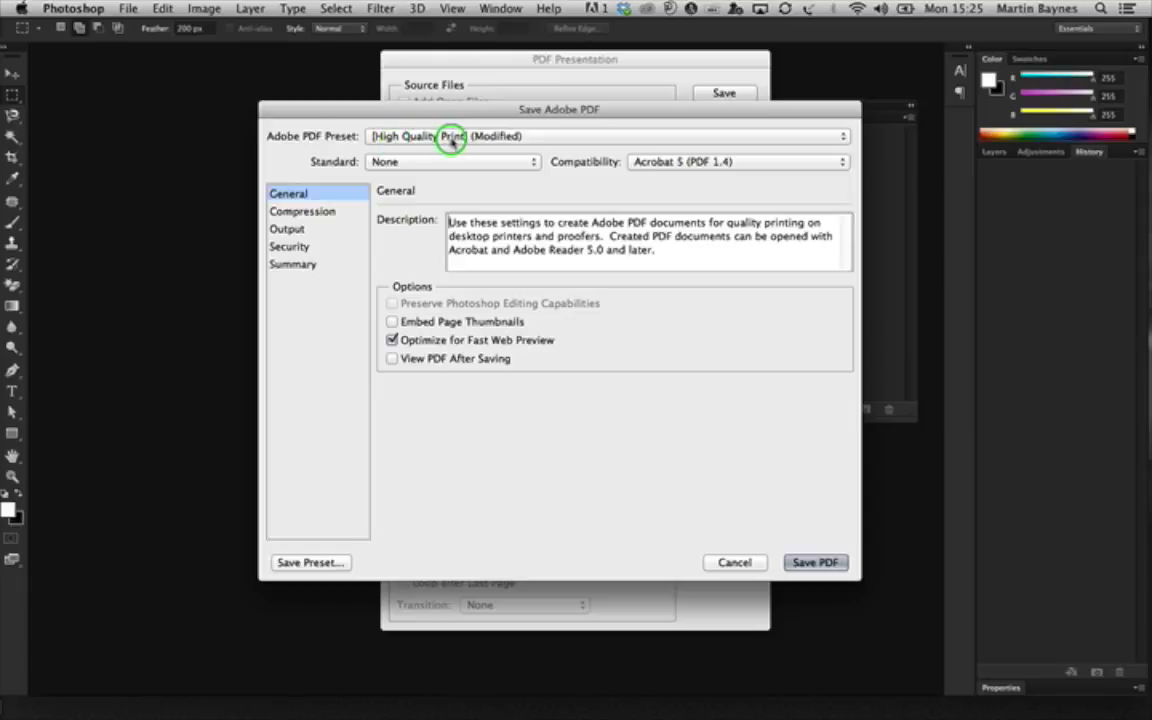
mouse_move(450, 140)
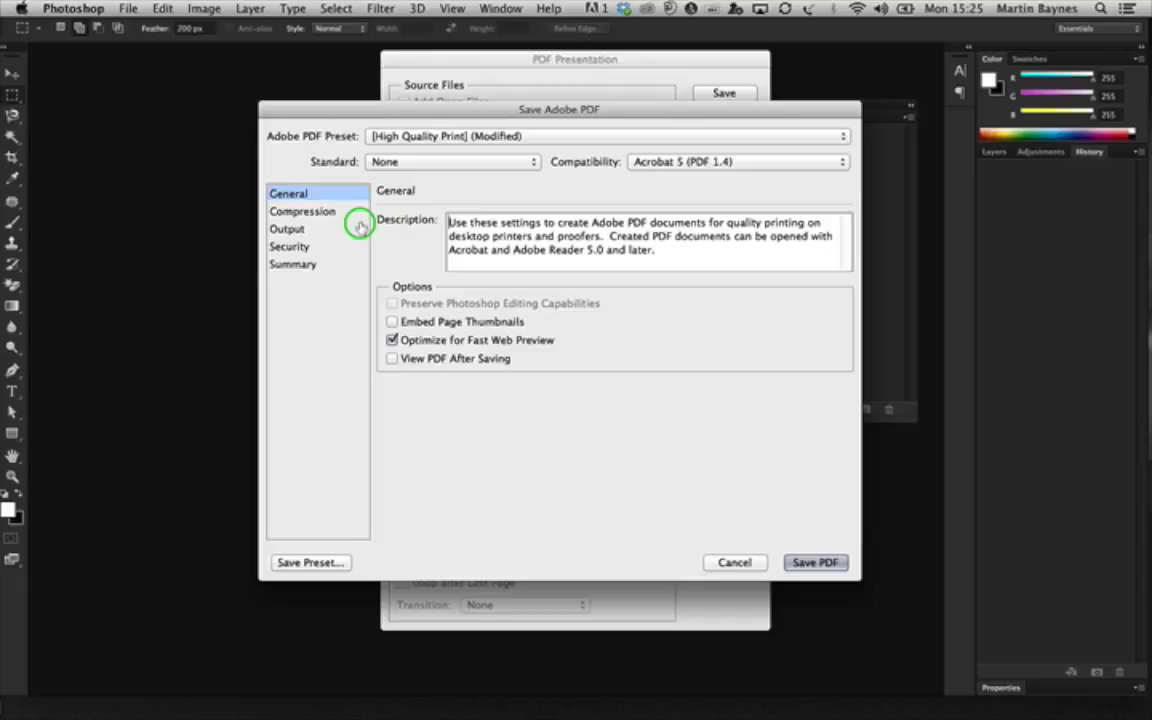
Keep the High Quality Print preset, review Security, and create the PDF
left_click(290, 246)
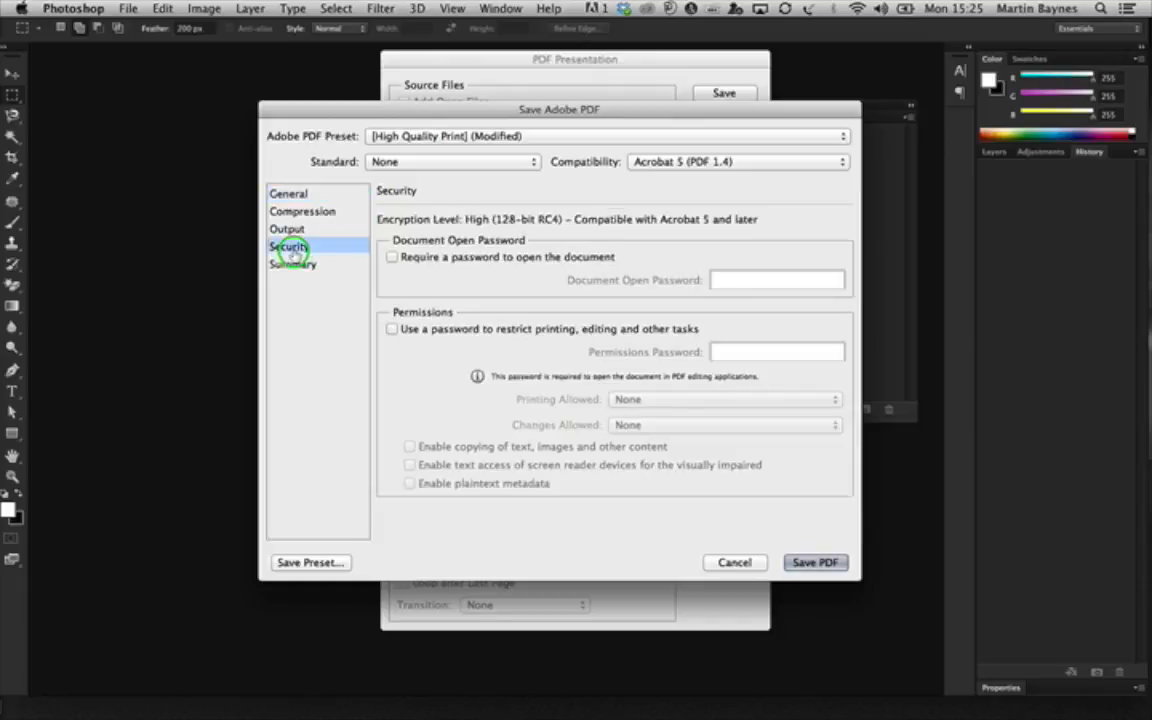
mouse_move(680, 320)
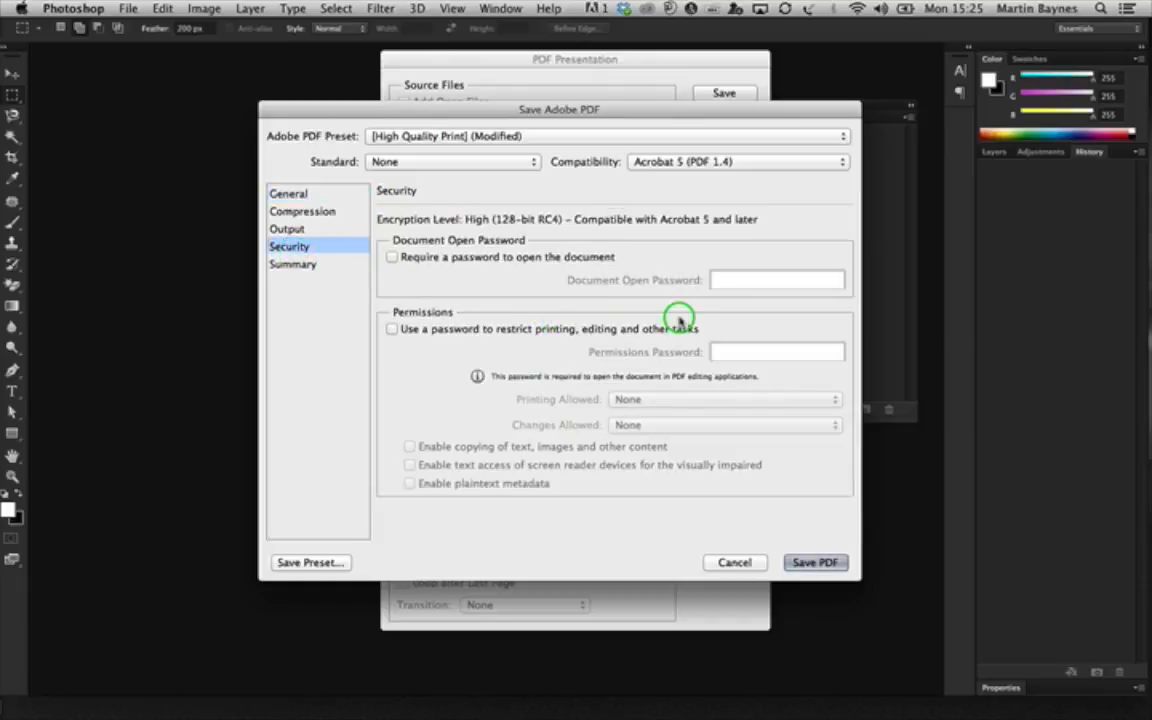
mouse_move(612, 350)
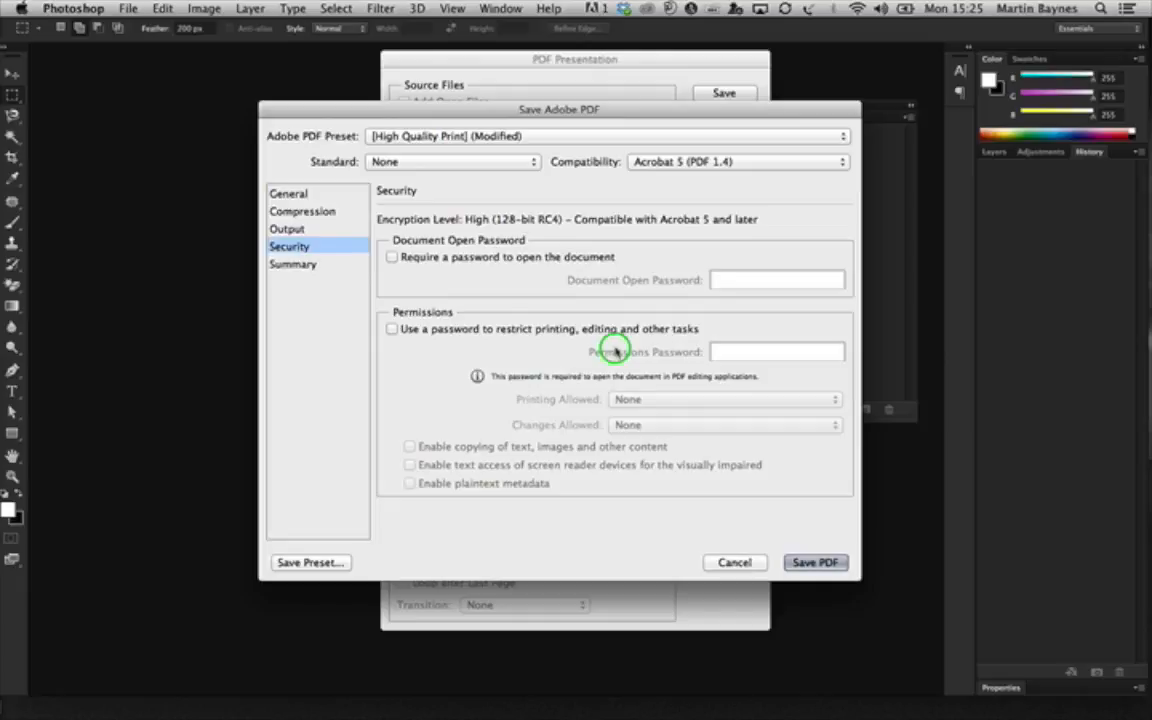
mouse_move(460, 364)
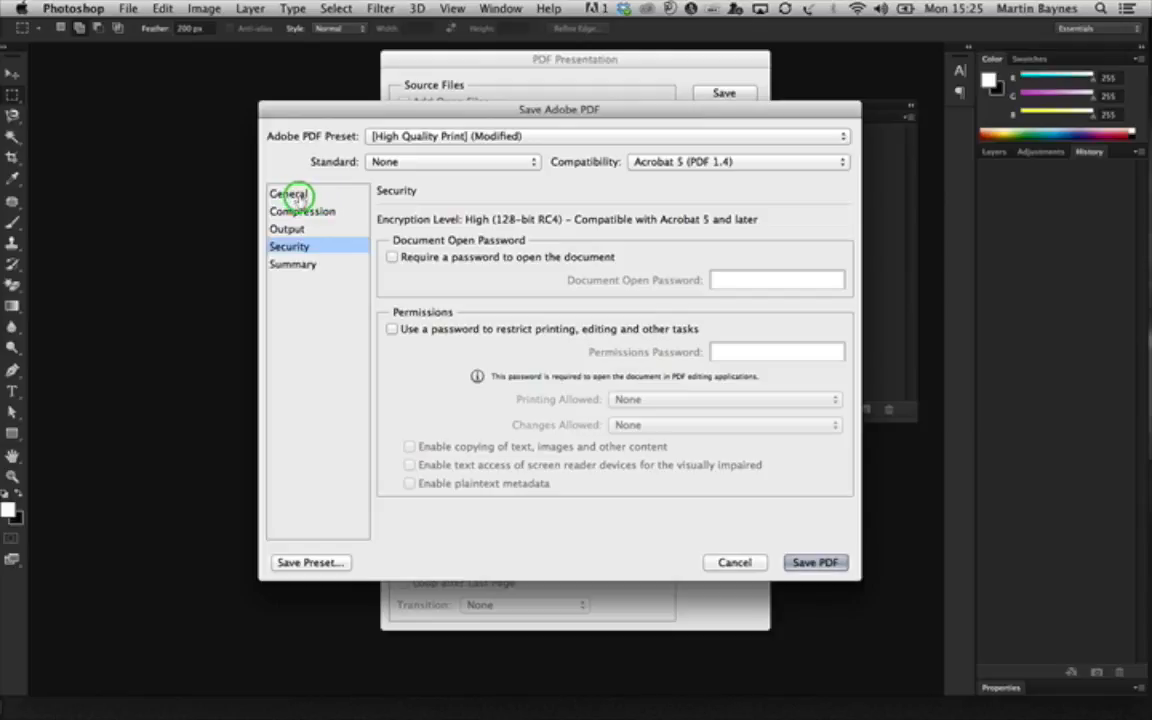
left_click(288, 192)
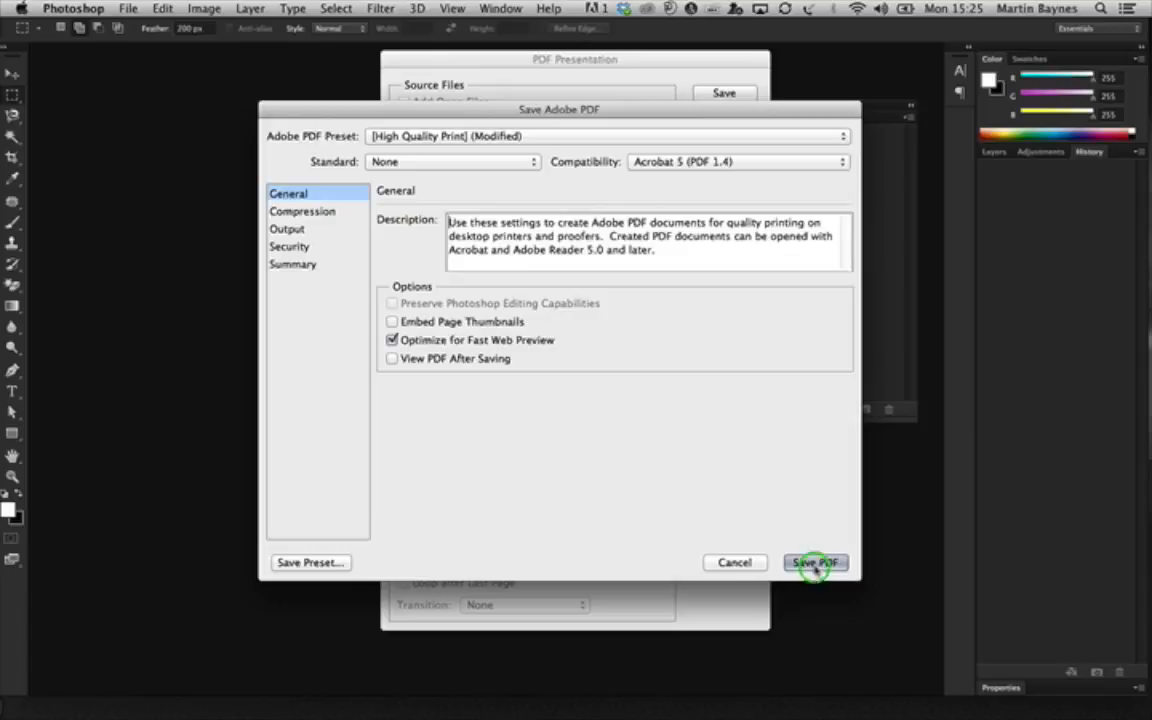
left_click(816, 562)
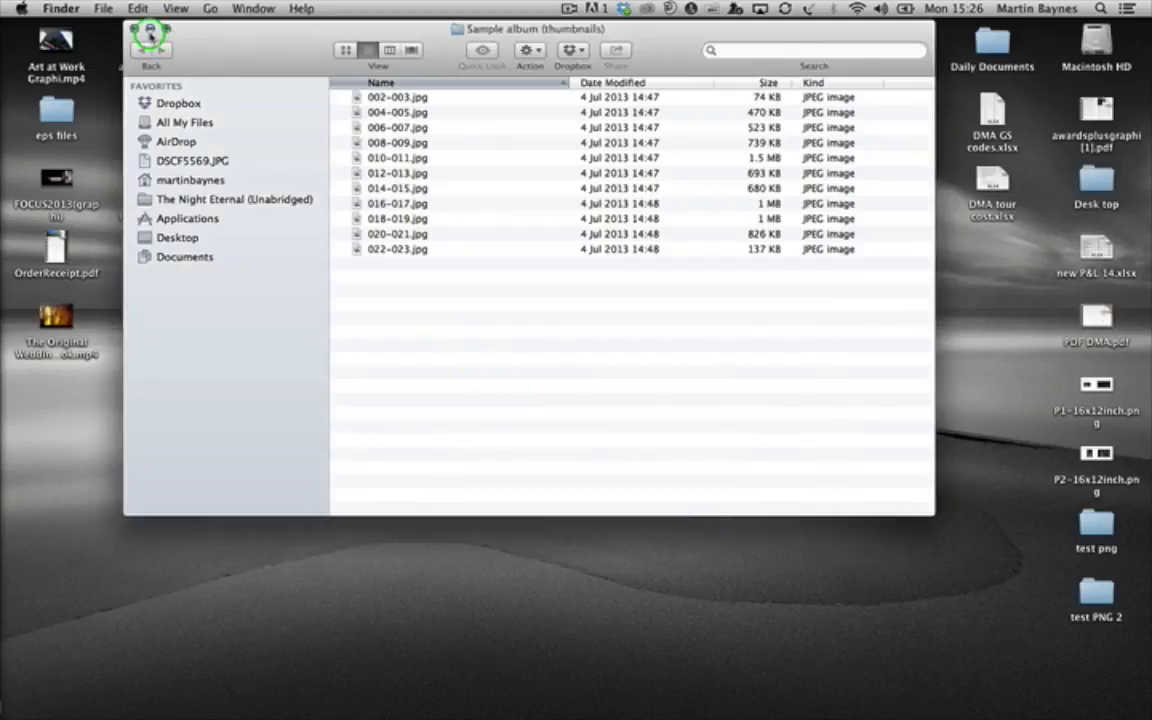
Close the Finder window and open PDF DMA.pdf from the desktop in Acrobat
left_click(152, 40)
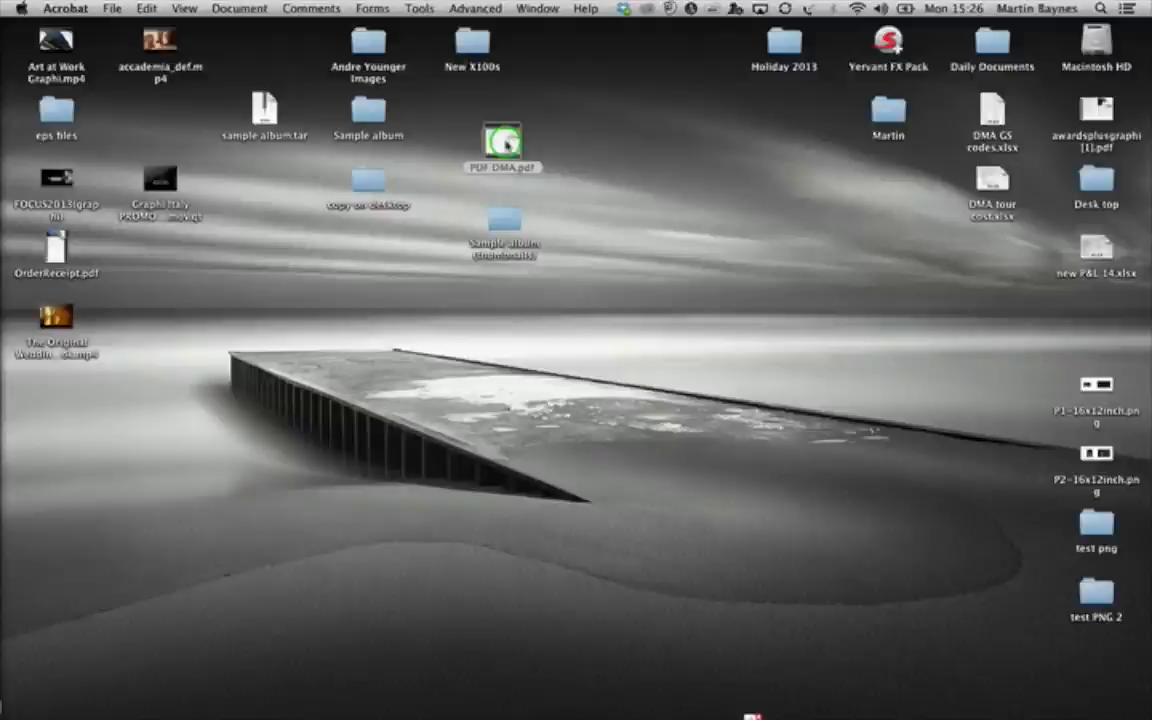
double_click(502, 140)
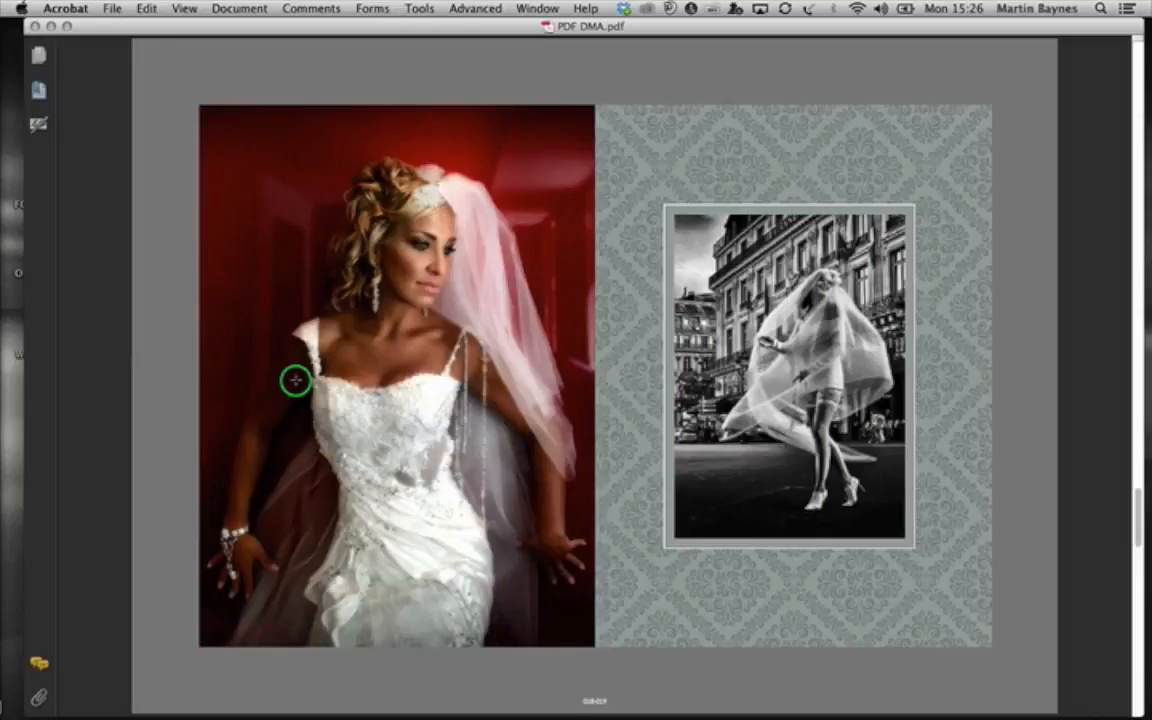
mouse_move(492, 310)
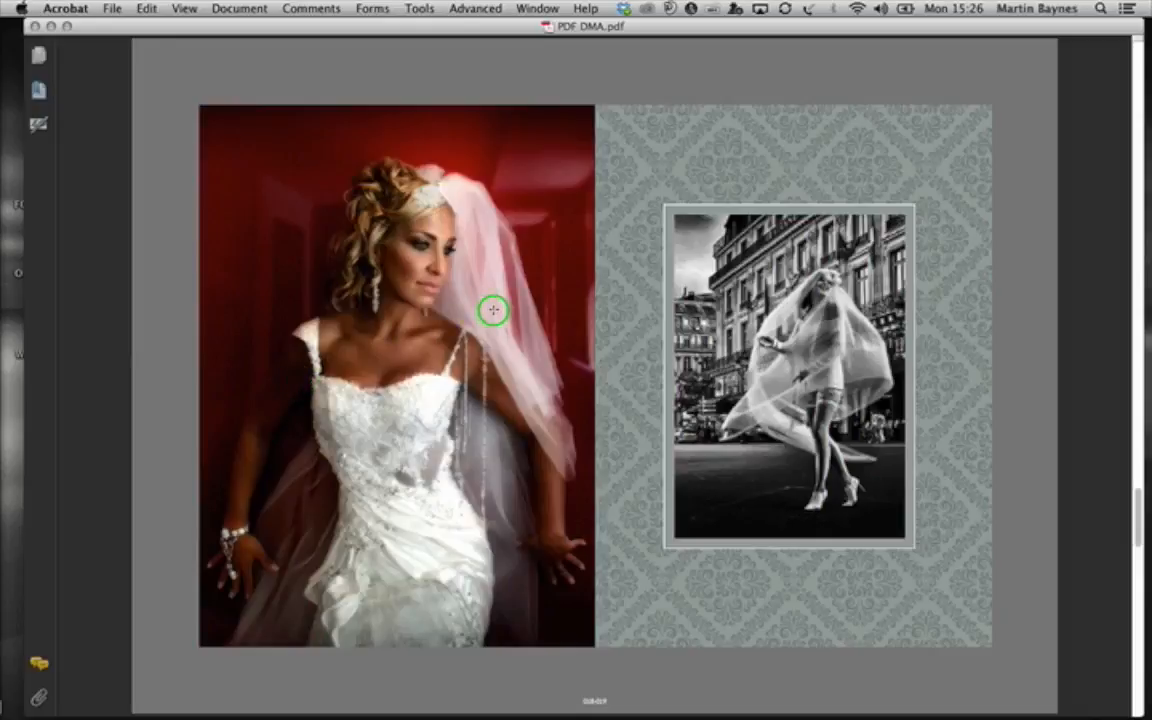
mouse_move(400, 290)
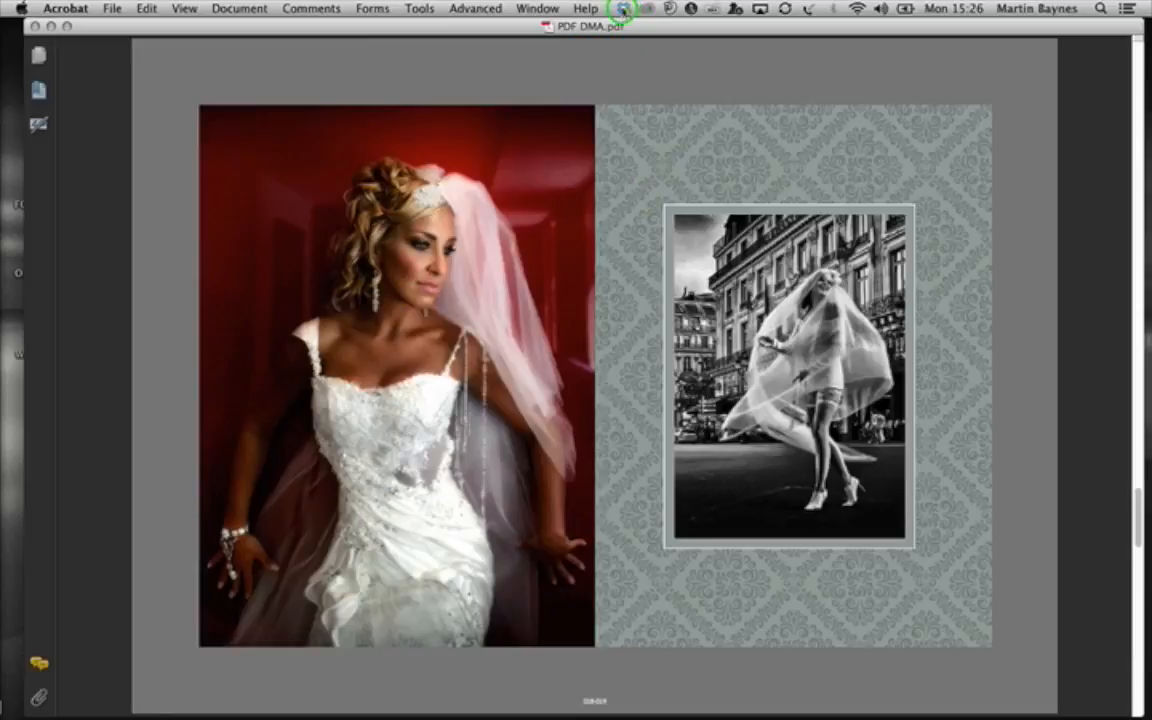
mouse_move(588, 140)
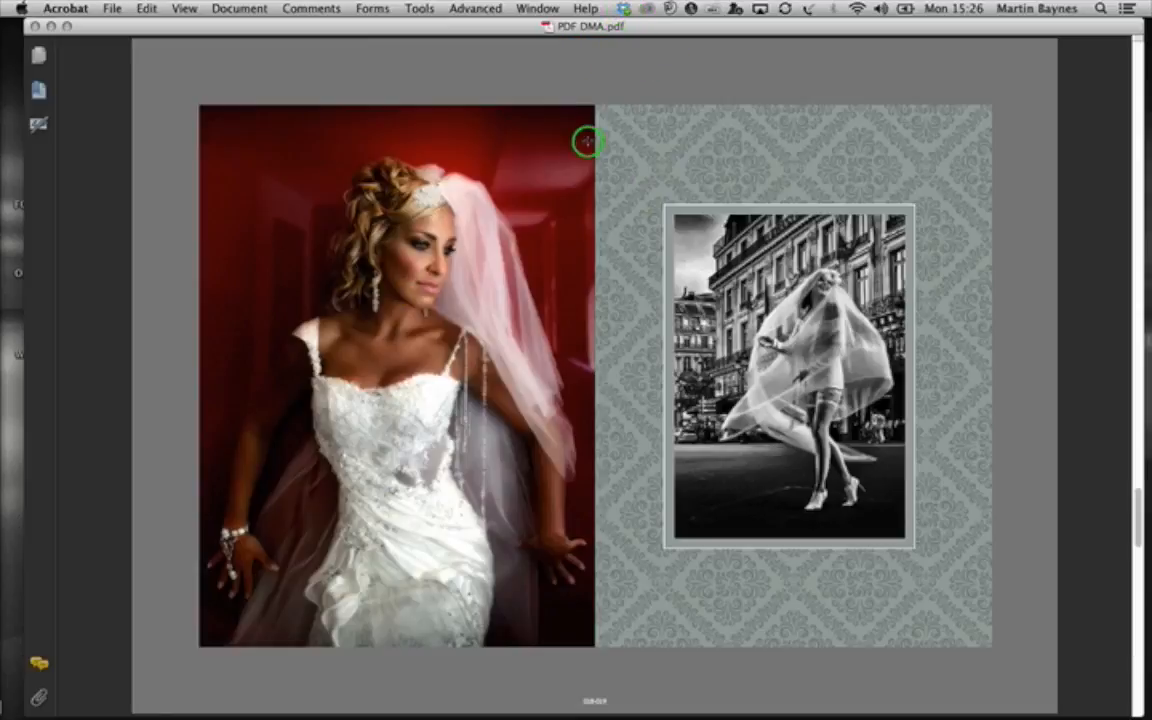